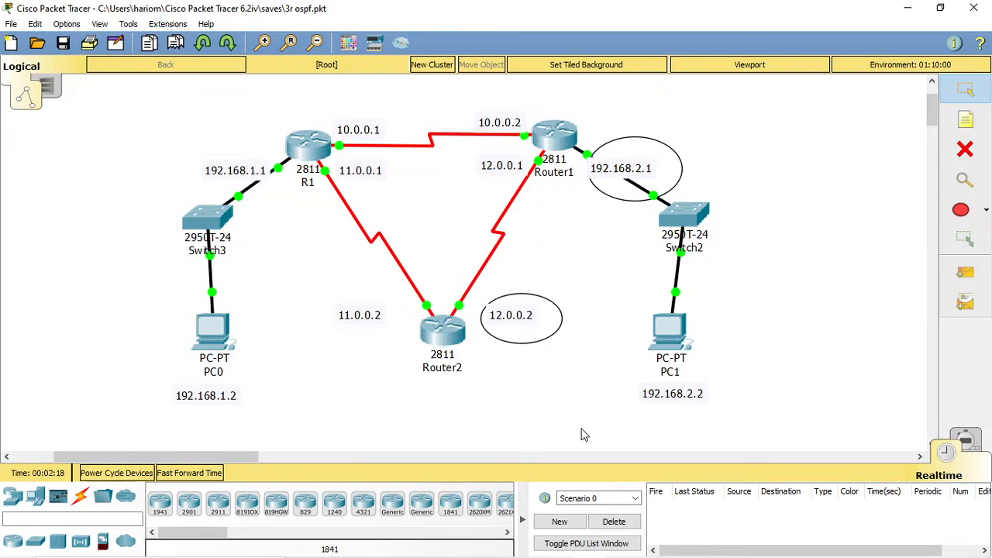
{"action": "mouse_move", "coordinate": [604, 140]}
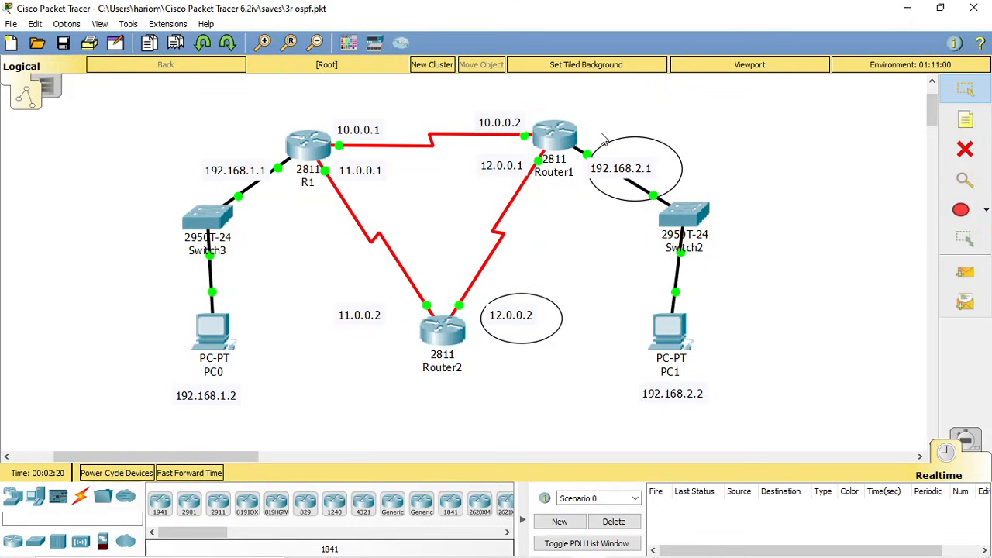
{"action": "mouse_move", "coordinate": [595, 248]}
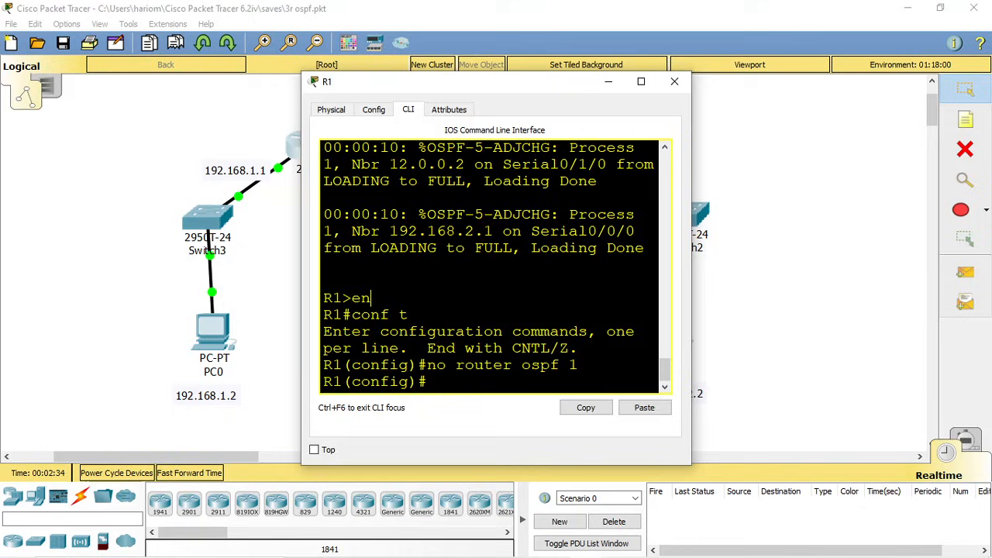
Return R1 to global config, check the OSPF process-ID range, and start router ospf 1
{"action": "type", "text": "exit"}
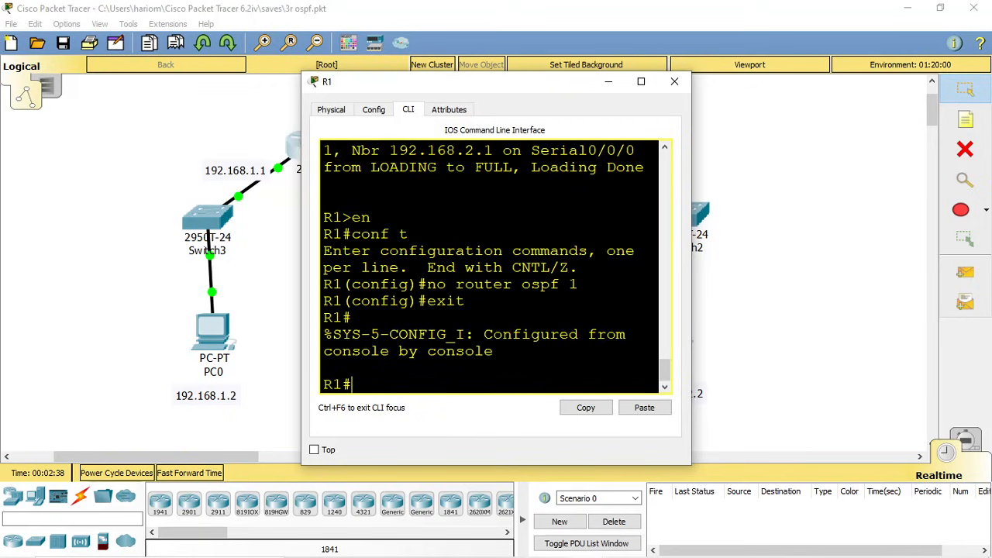
{"action": "type", "text": "comf"}
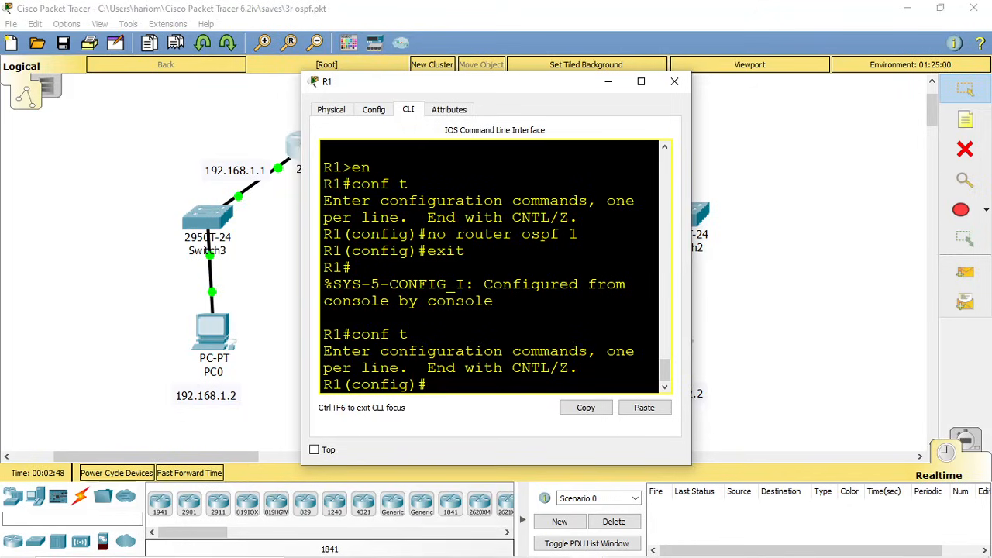
{"action": "type", "text": "r"}
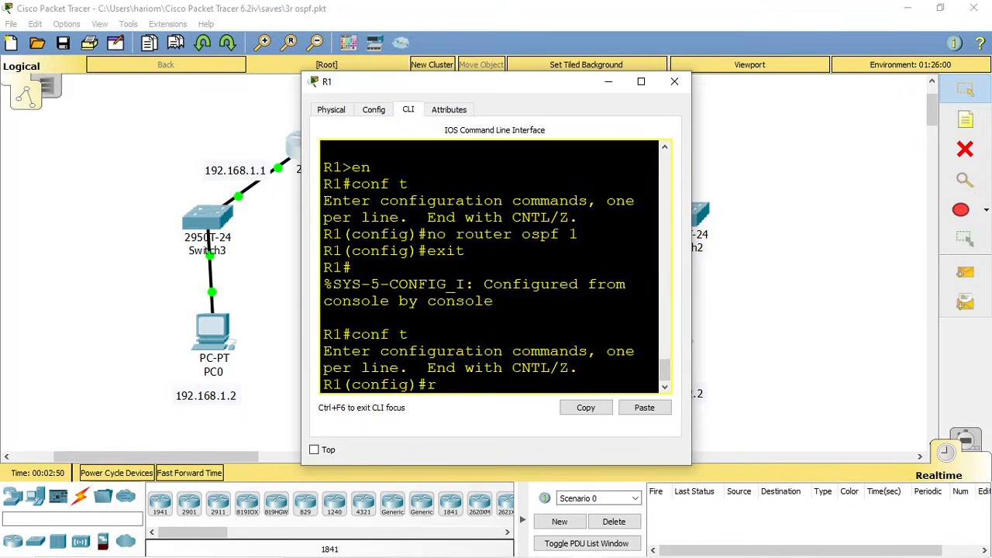
{"action": "type", "text": "outer ospf"}
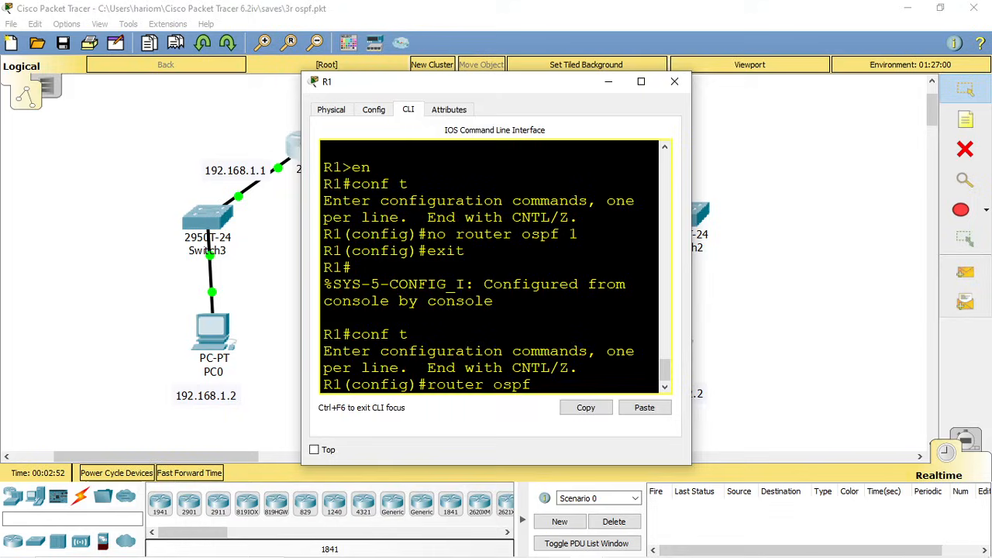
{"action": "type", "text": "1"}
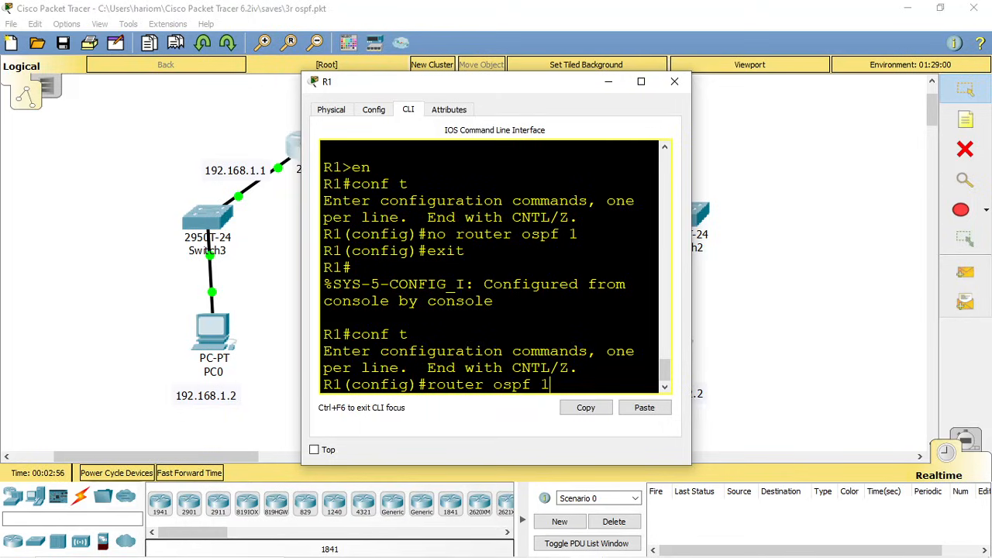
{"action": "key", "text": "BackSpace"}
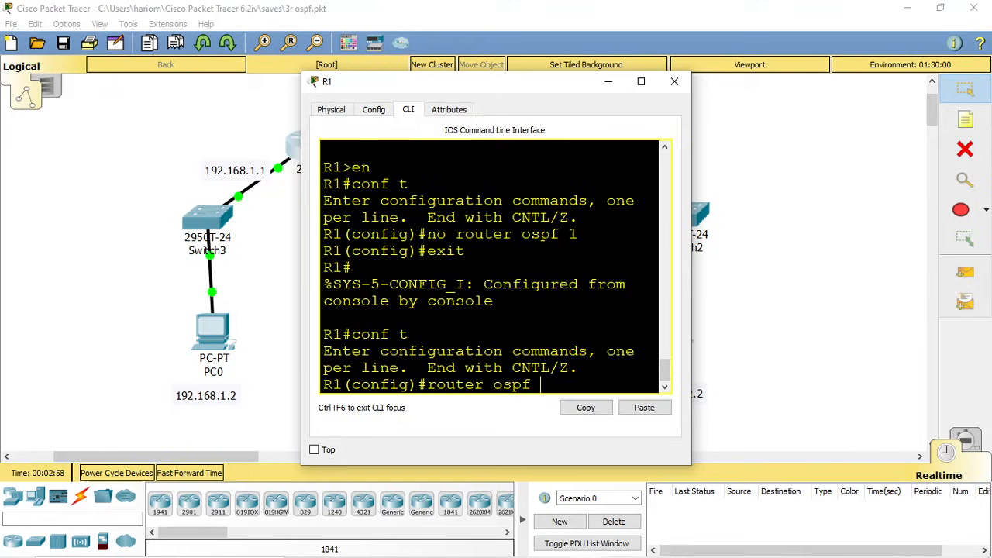
{"action": "type", "text": "?"}
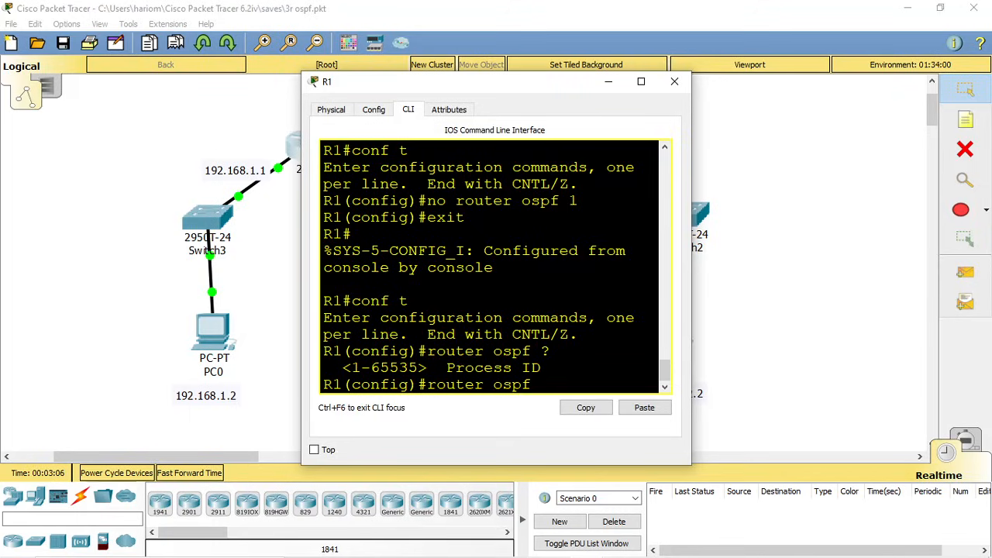
{"action": "type", "text": "1"}
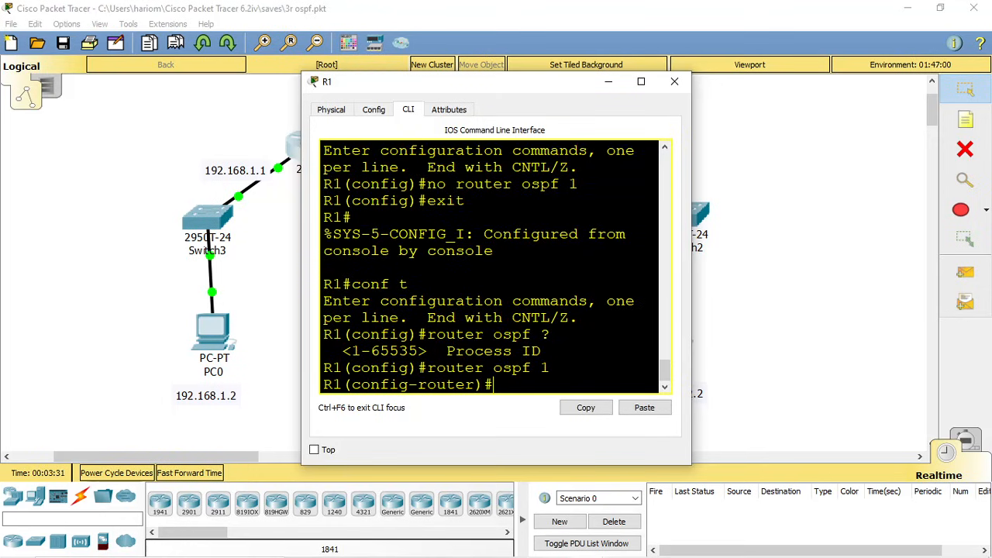
{"action": "type", "text": "network"}
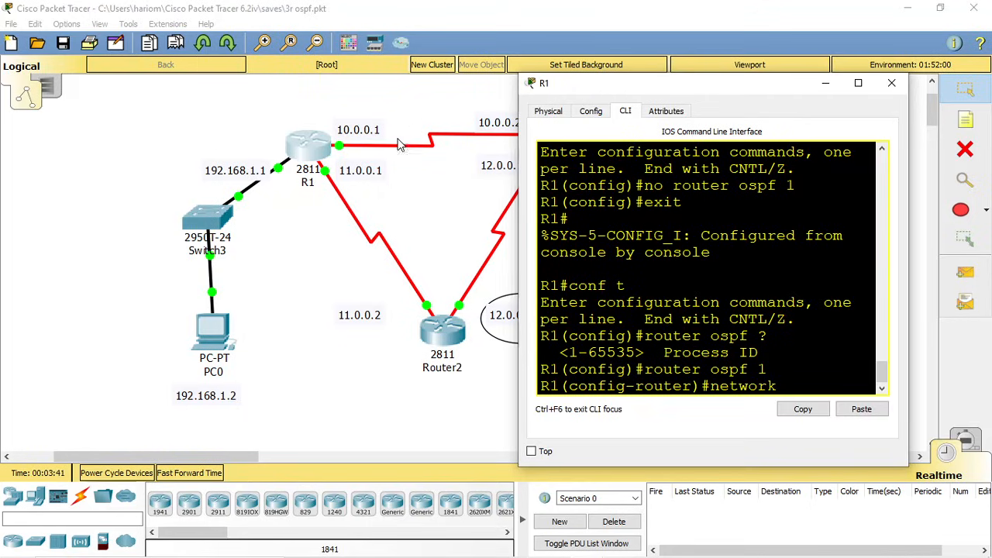
{"action": "mouse_move", "coordinate": [338, 164]}
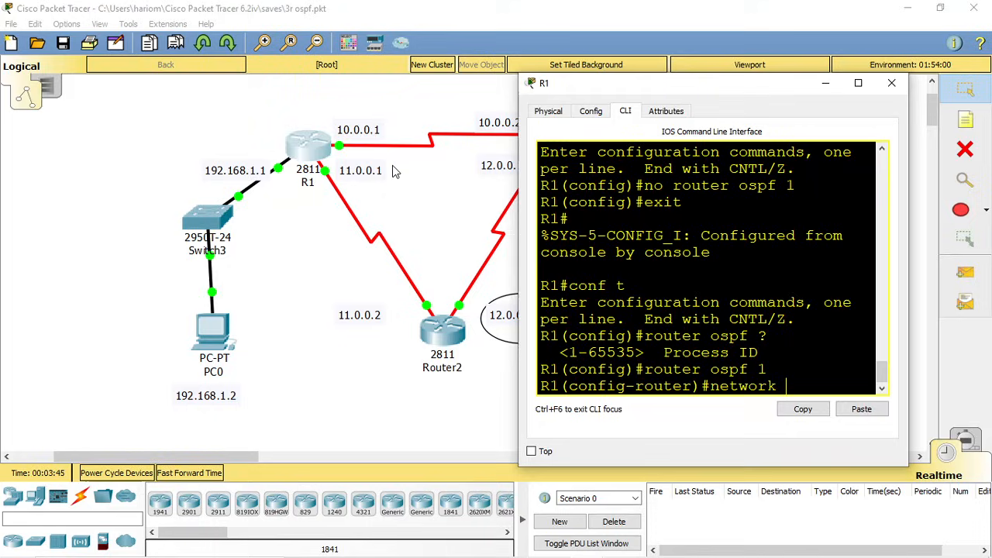
{"action": "mouse_move", "coordinate": [293, 182]}
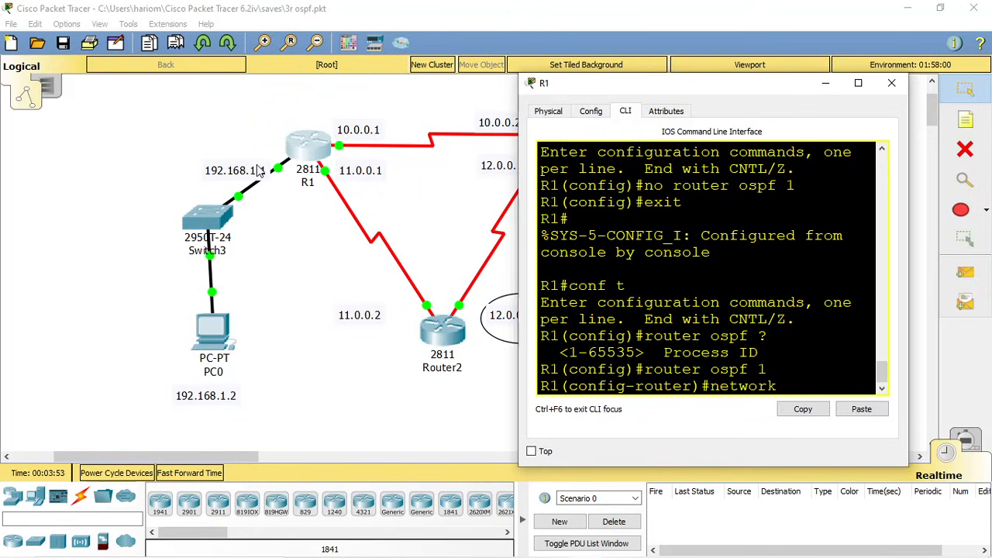
{"action": "mouse_move", "coordinate": [250, 187]}
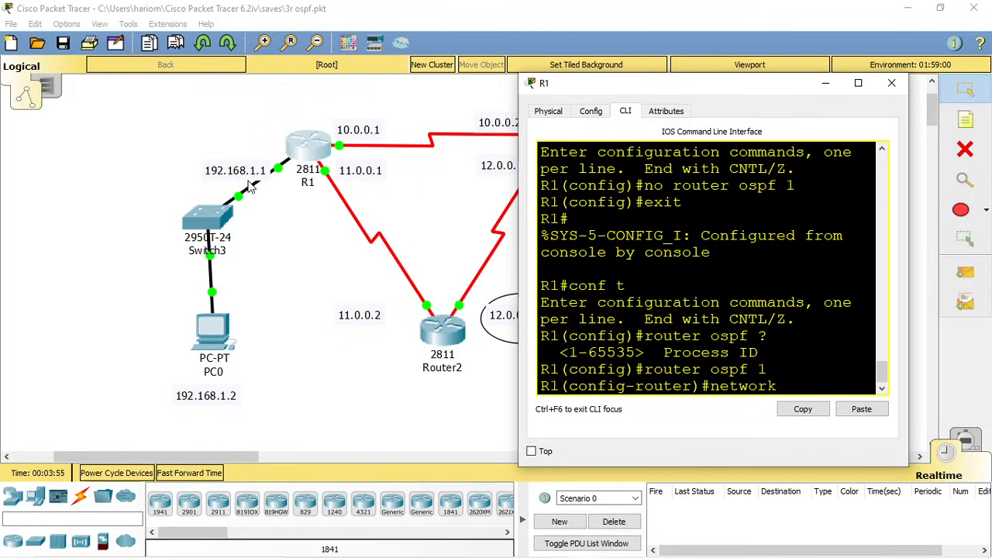
{"action": "mouse_move", "coordinate": [248, 183]}
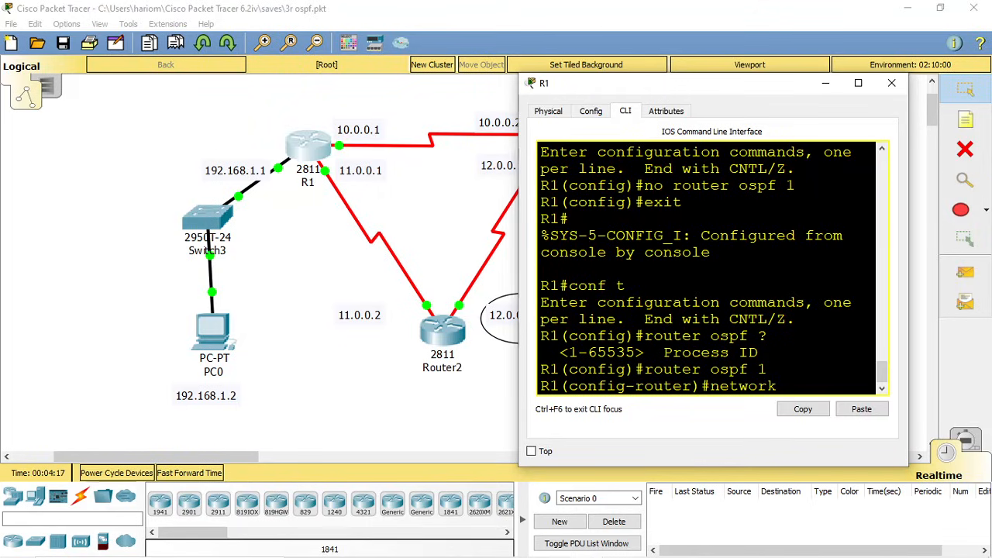
Begin R1's network 10.0.0.0 statement after checking its addresses on the topology
{"action": "type", "text": "10.0.0."}
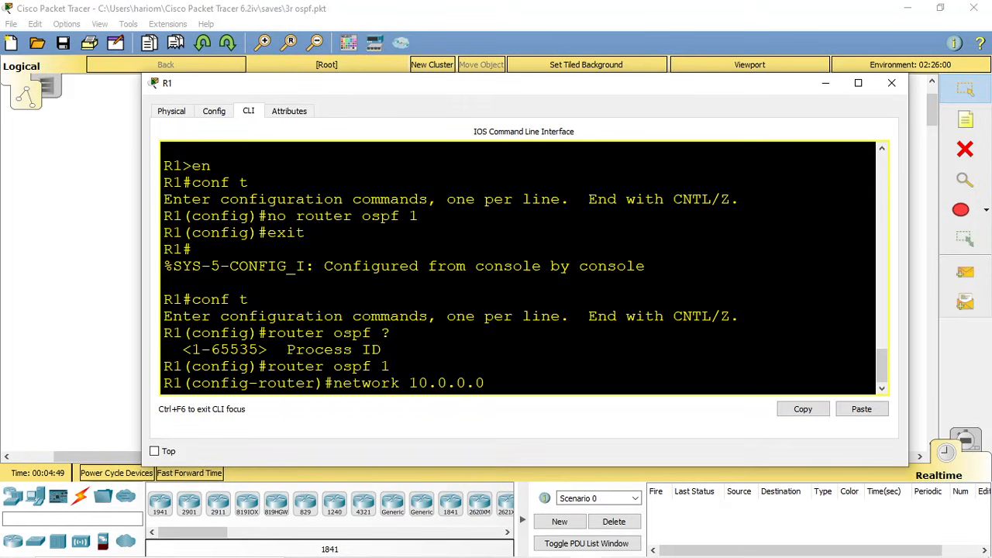
Advertise 10.0.0.0 0.255.255.255 in OSPF area 0 on R1
{"action": "type", "text": "0.255"}
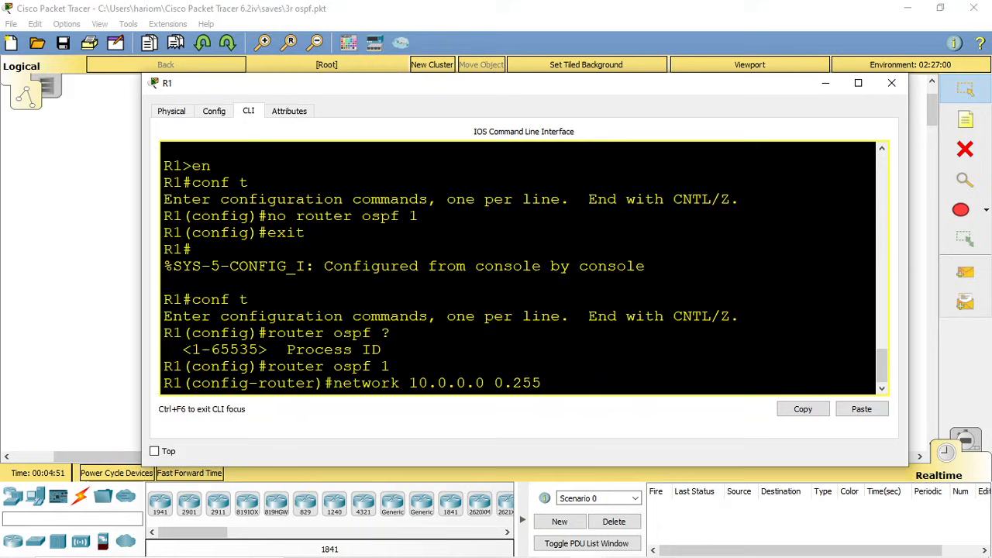
{"action": "type", "text": ".255.255"}
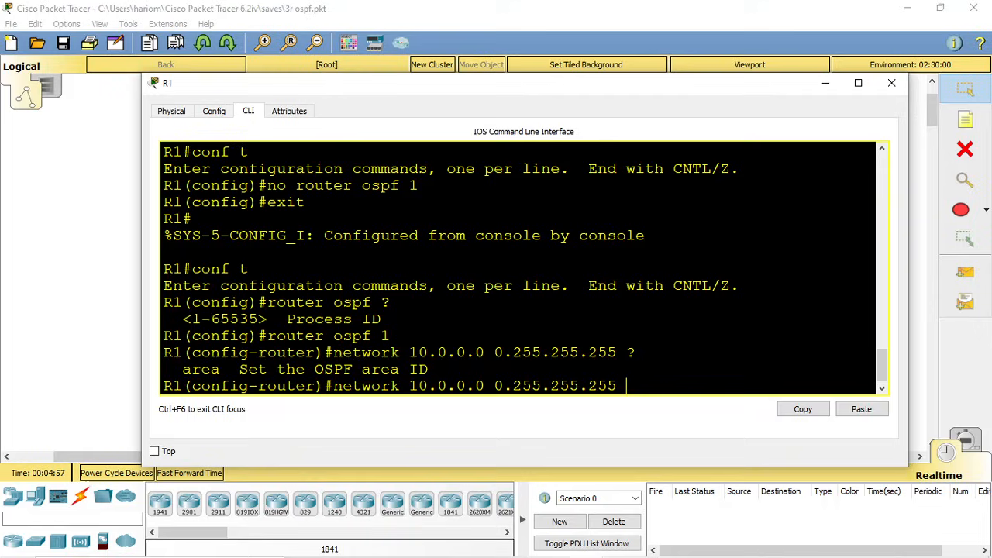
{"action": "type", "text": "area"}
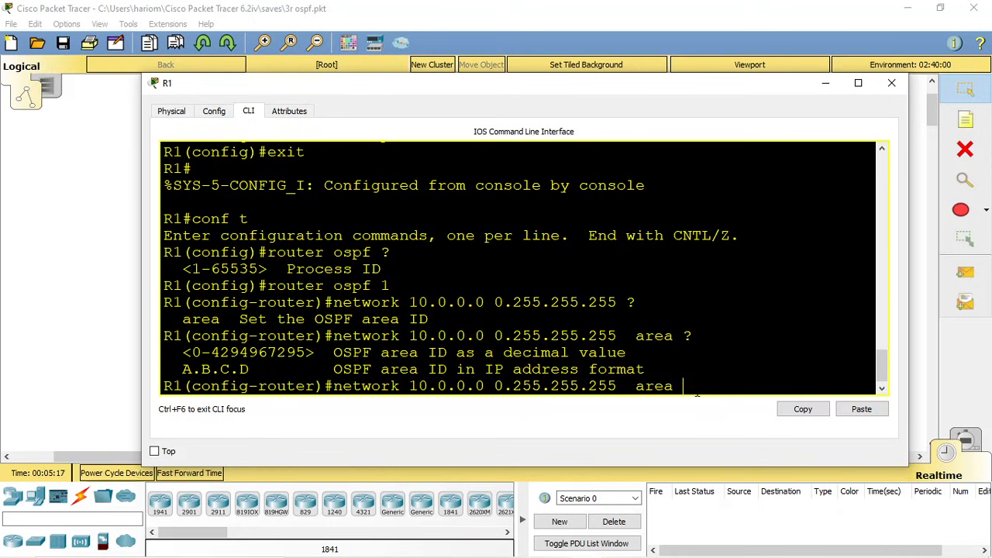
{"action": "type", "text": "0"}
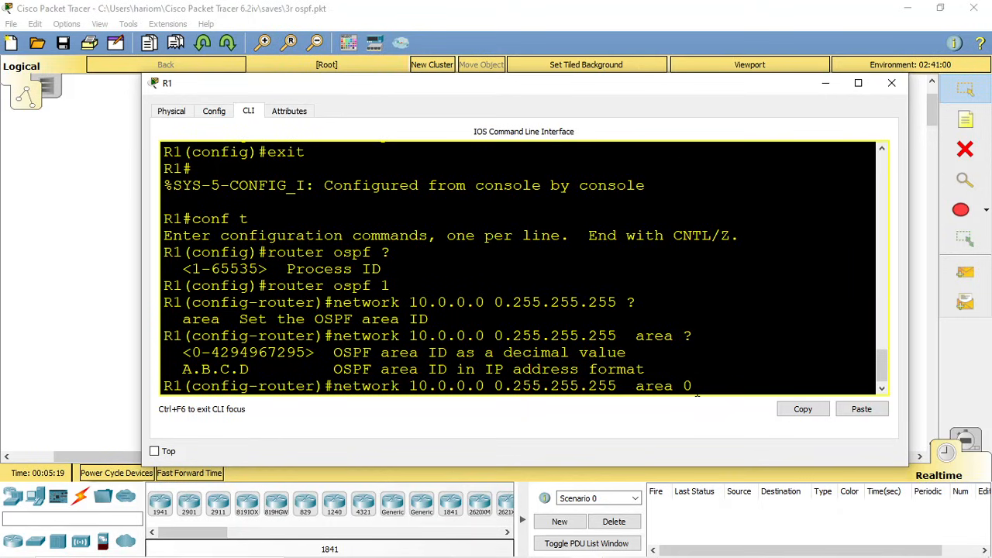
{"action": "key", "text": "Return"}
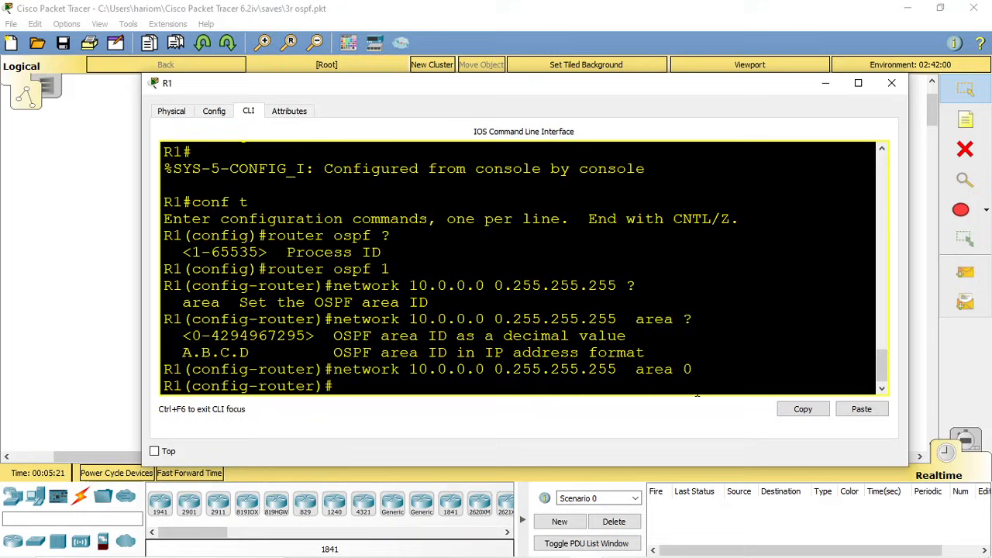
Add 11.0.0.0 and 192.168.1.0 0.0.0.255 to area 0, save R1's config and close its console
{"action": "type", "text": "netw"}
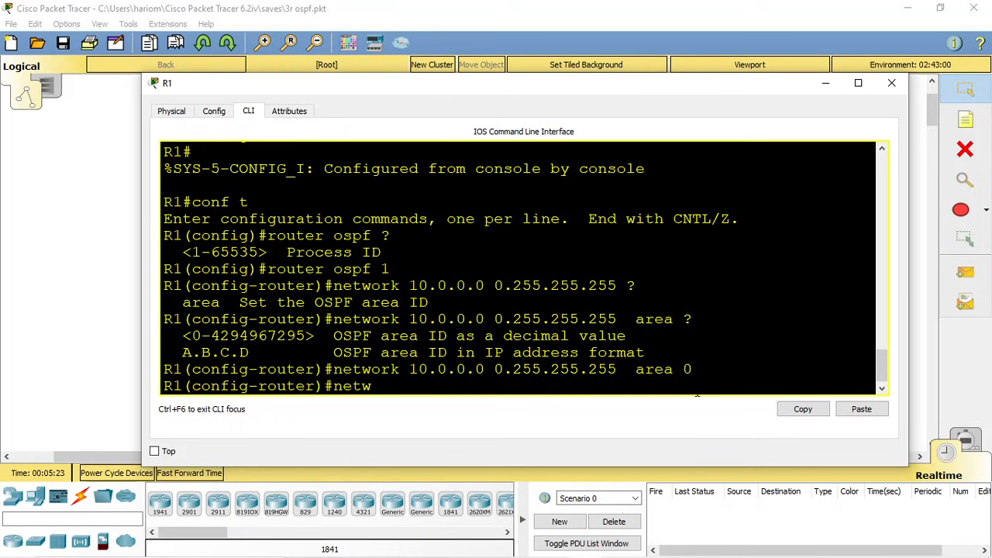
{"action": "type", "text": "ork 11.0.0.0"}
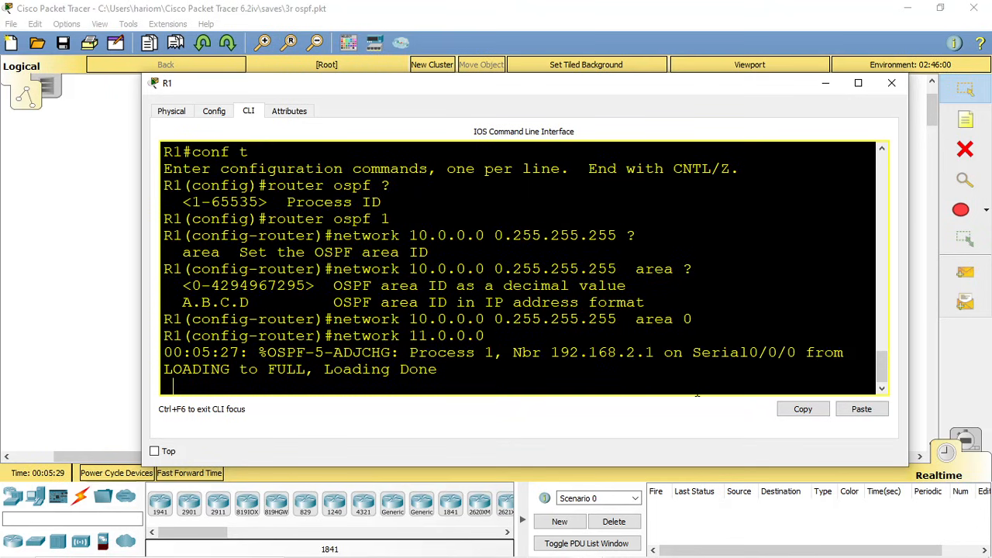
{"action": "key", "text": "Return"}
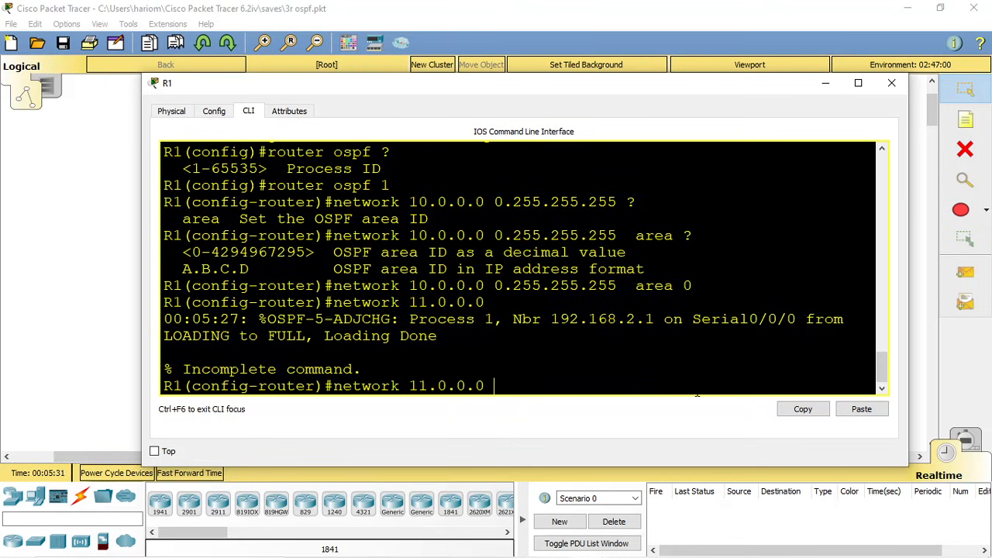
{"action": "type", "text": "0.255.255.255 area 0"}
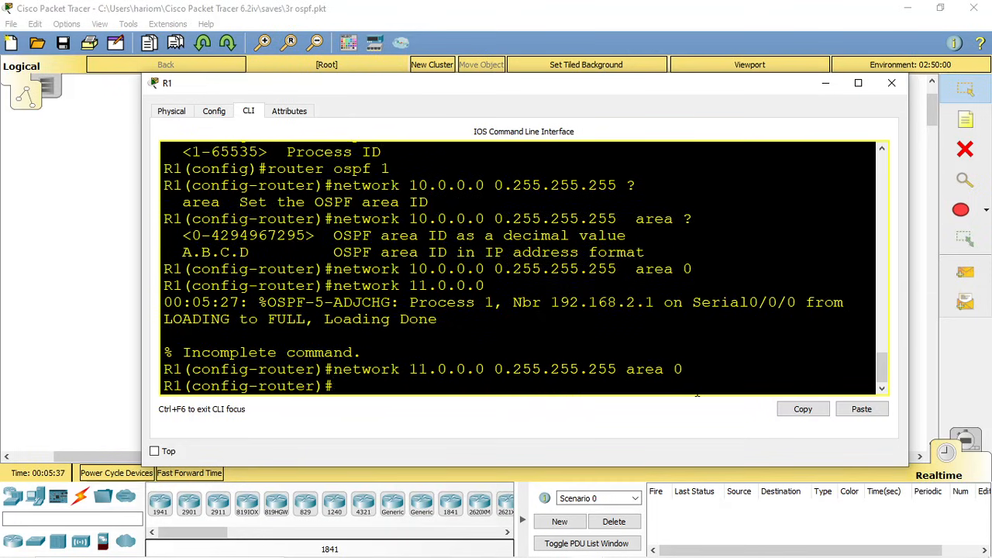
{"action": "type", "text": "network 1"}
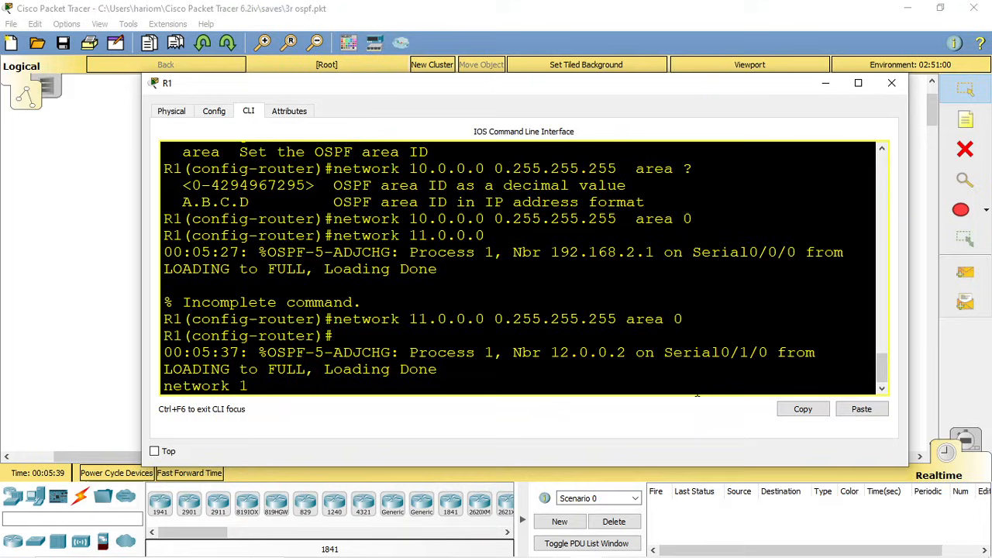
{"action": "type", "text": "92.168.1.0 0"}
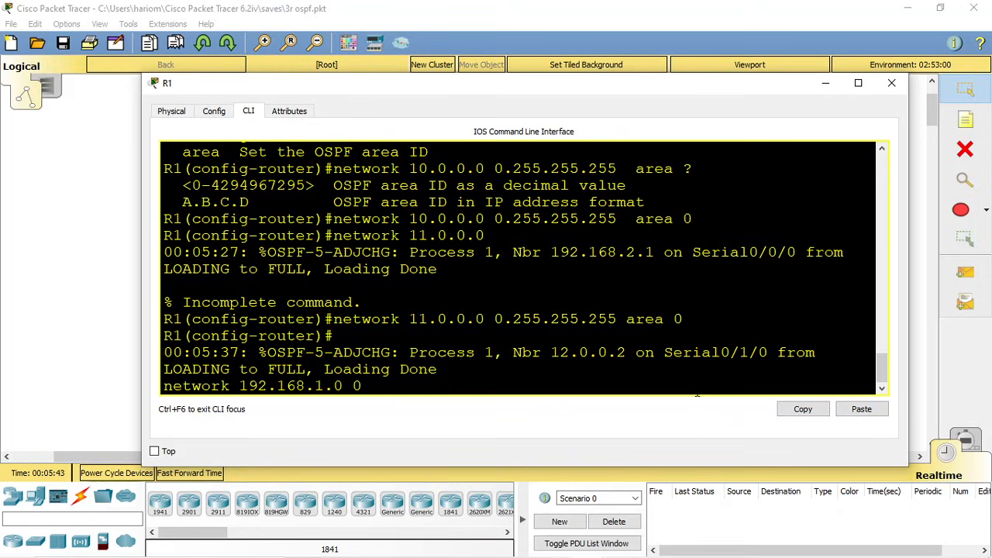
{"action": "type", "text": ".0.0.255 area 0"}
{"action": "type", "text": "end"}
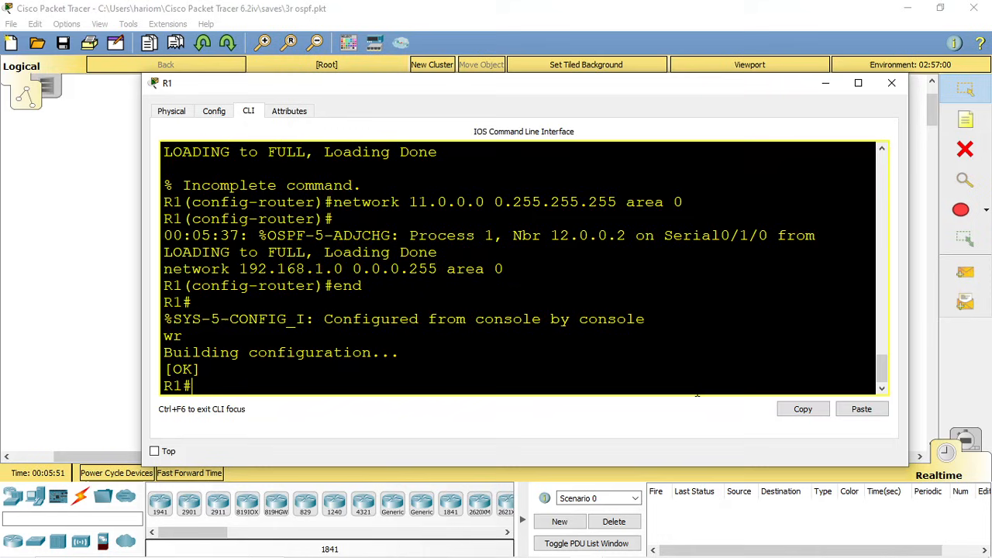
{"action": "left_click", "coordinate": [891, 84]}
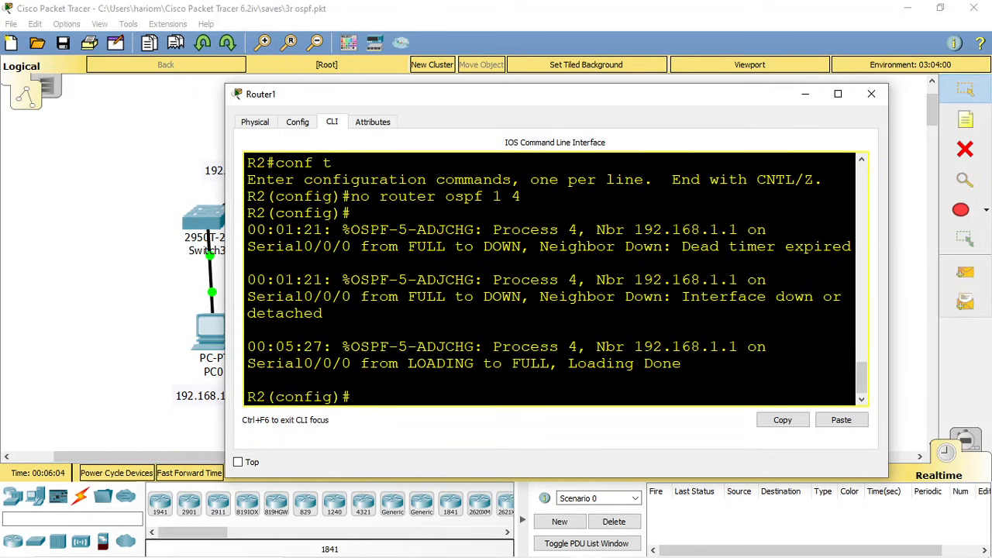
Start OSPF process 2 on Router1 and advertise 10.0.0.0 0.255.255.255 in area 0
{"action": "type", "text": "router ofp"}
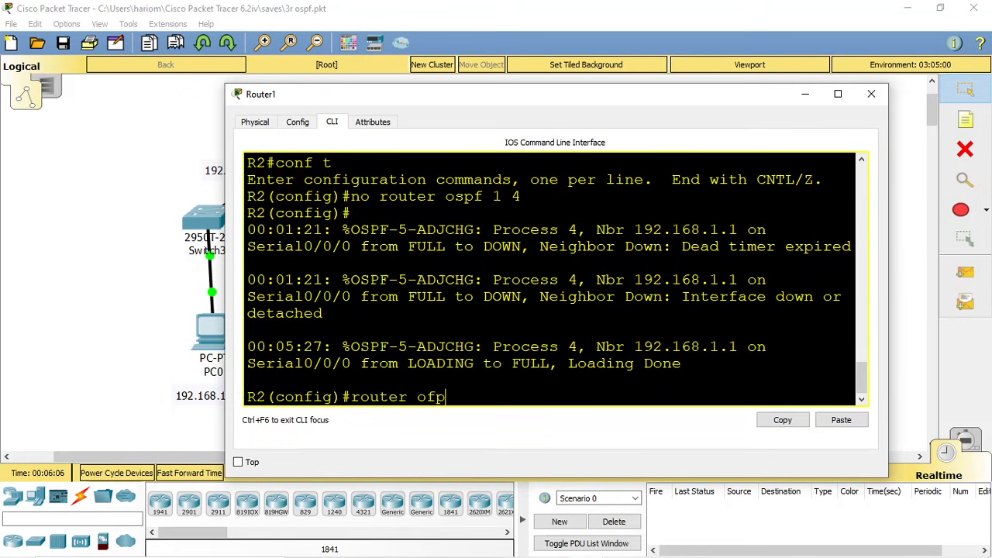
{"action": "type", "text": "ospf 2"}
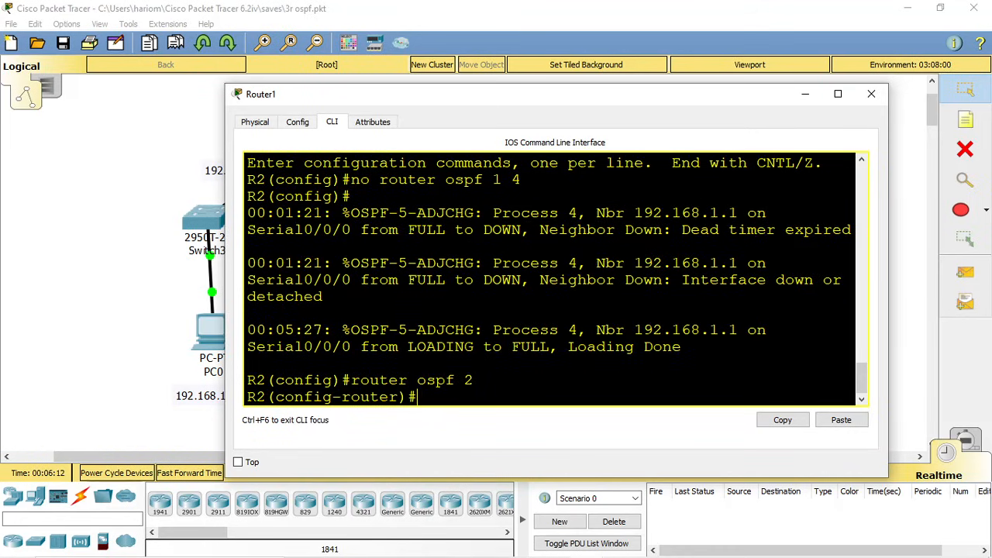
{"action": "type", "text": "network 1"}
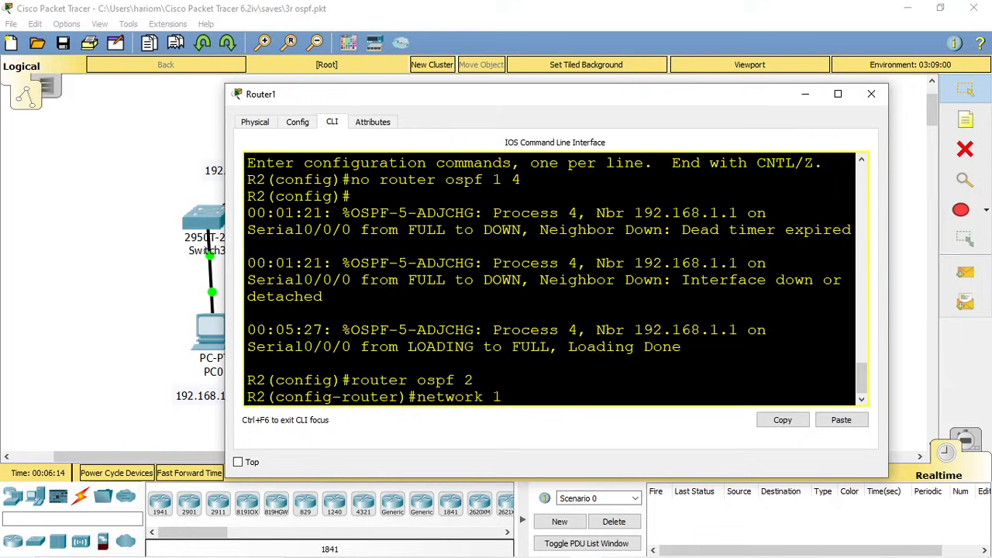
{"action": "type", "text": "0.0.0"}
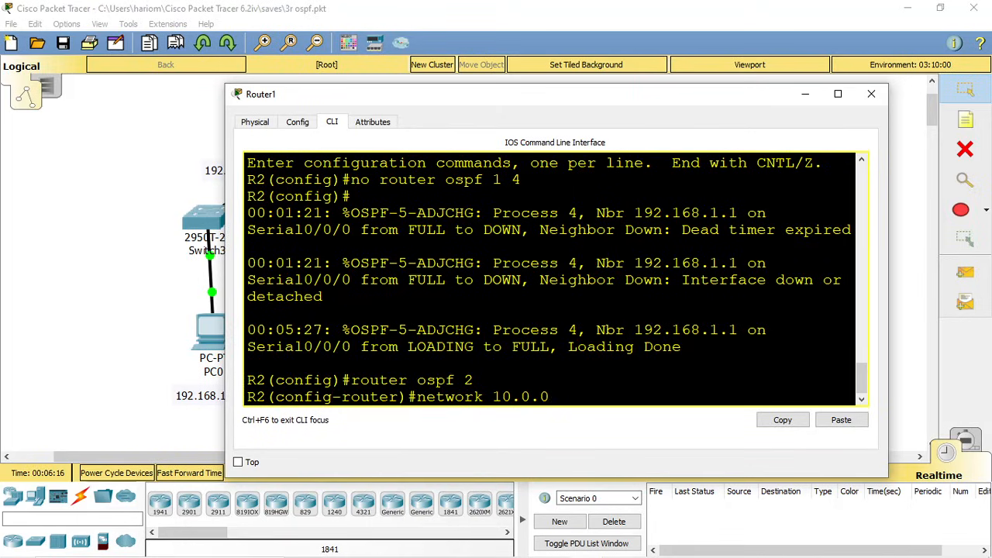
{"action": "type", "text": ".0"}
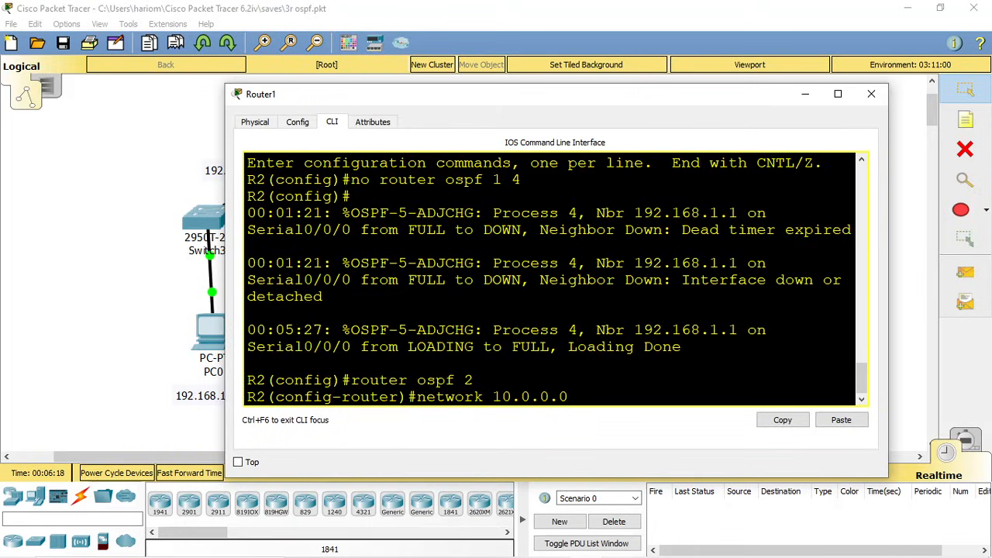
{"action": "type", "text": "0.255.255.255 area 0"}
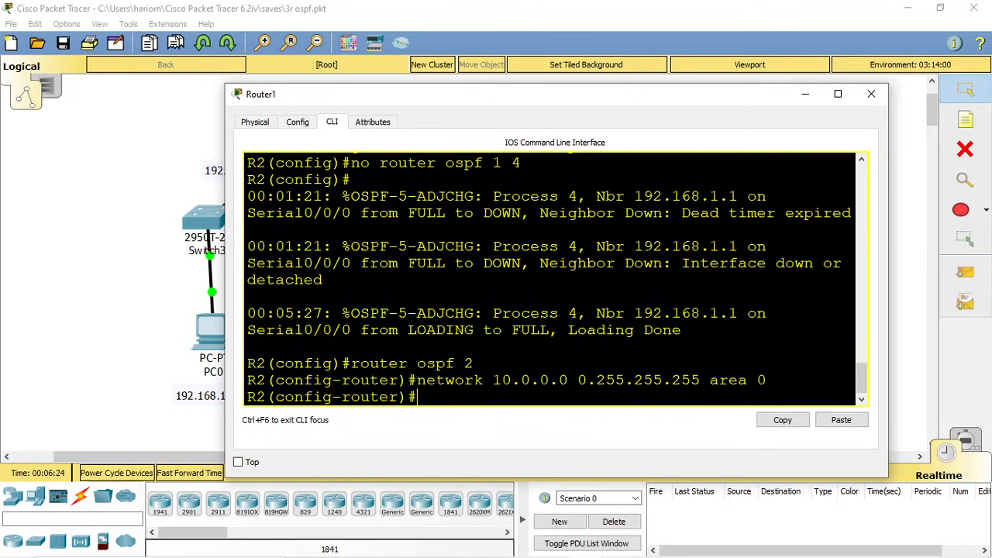
Advertise 12.0.0.0 0.255.255.255 in area 0, checking the topology for the next network
{"action": "type", "text": "network 12.0.0."}
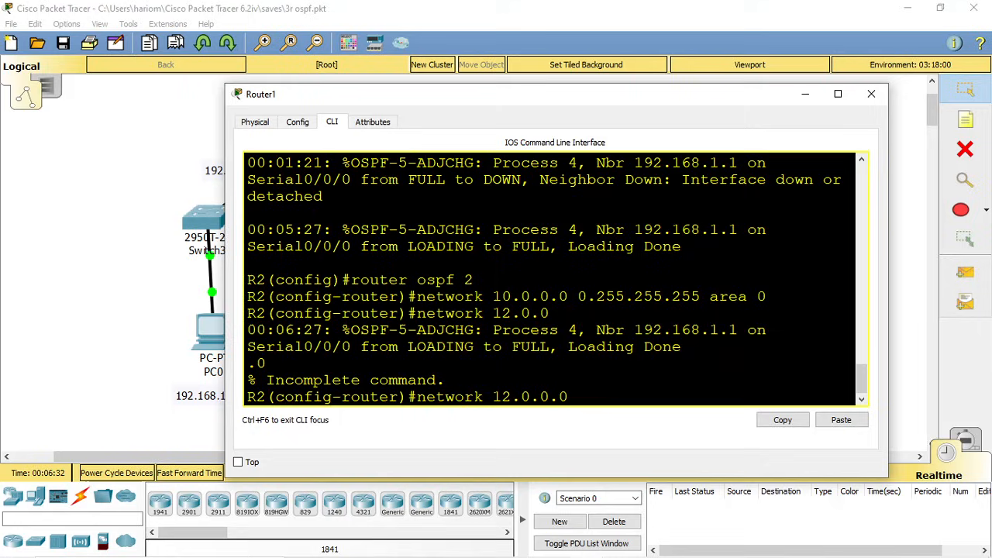
{"action": "type", "text": "0.255.255.255 area 0"}
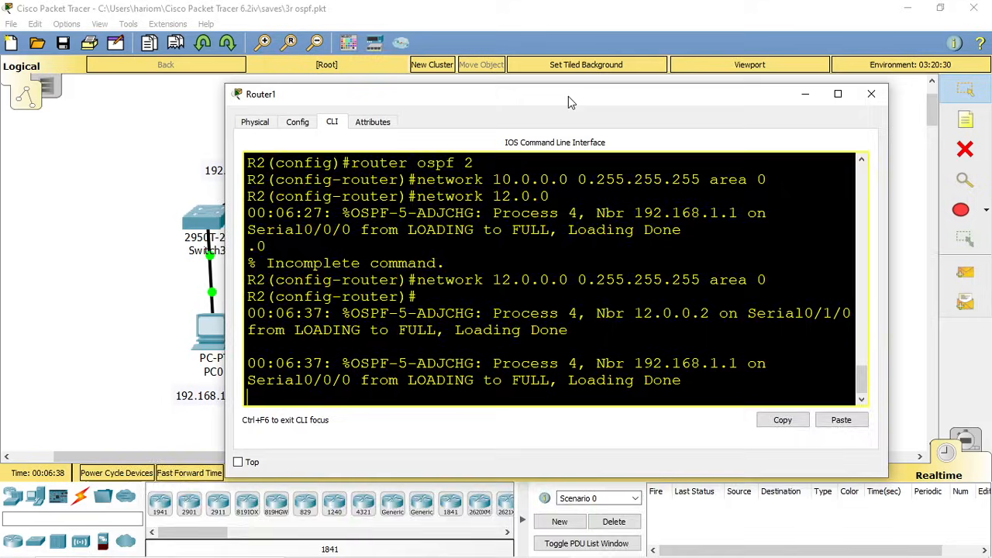
{"action": "left_click_drag", "start_coordinate": [555, 94], "coordinate": [483, 369]}
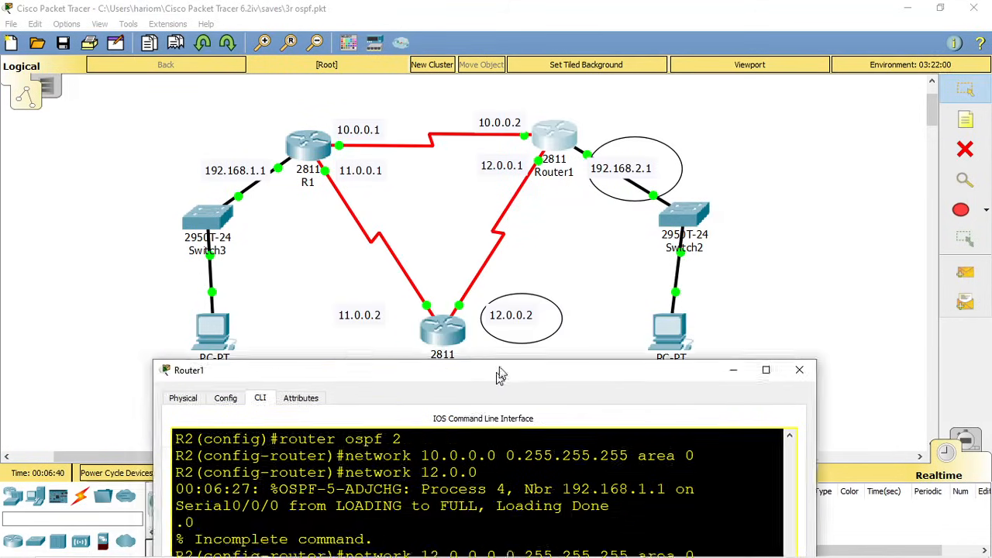
{"action": "left_click_drag", "start_coordinate": [499, 369], "coordinate": [564, 226]}
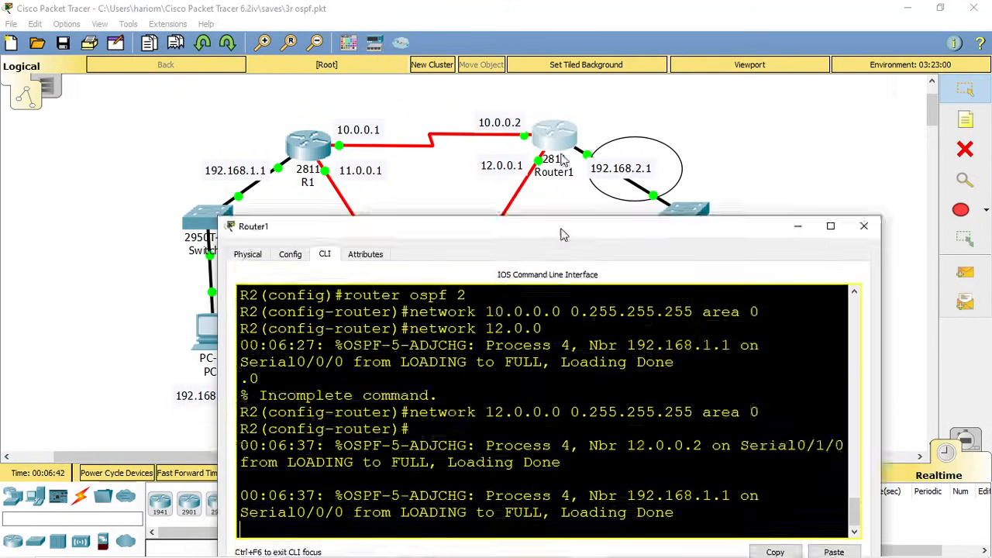
{"action": "left_click_drag", "start_coordinate": [564, 227], "coordinate": [535, 79]}
{"action": "type", "text": "network 192.16"}
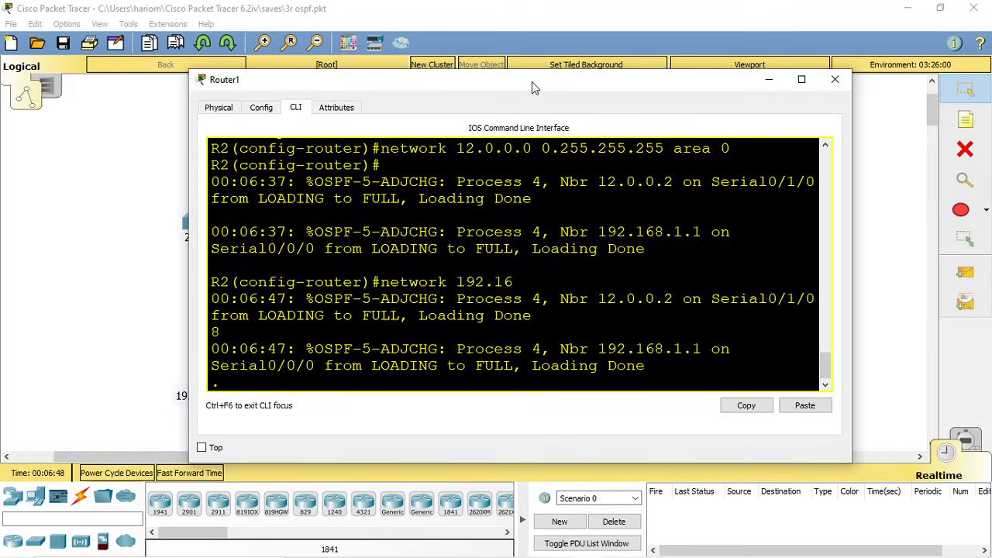
Advertise 192.168.2.0 0.0.0.255 in area 0 on Router1, save with wr and close its console
{"action": "type", "text": ".2.0"}
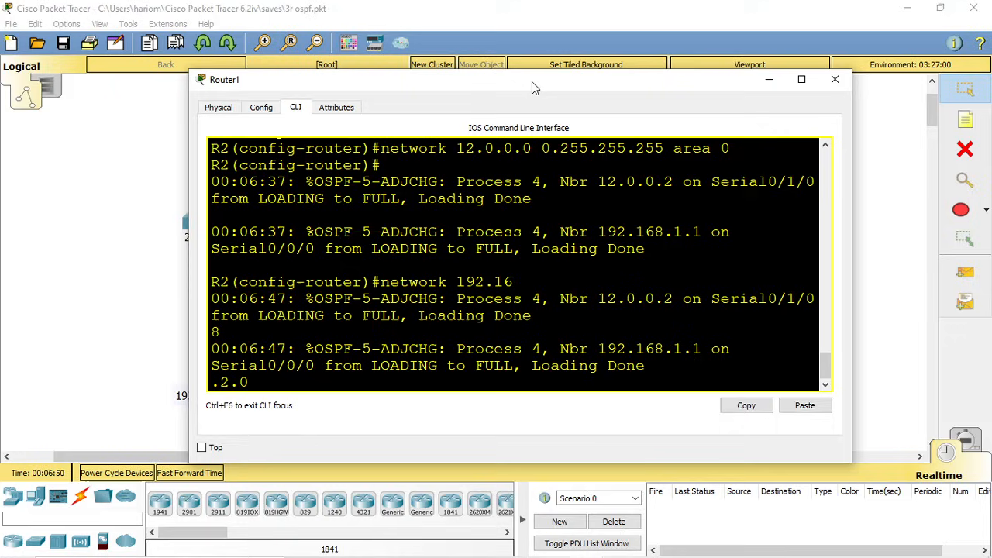
{"action": "type", "text": "0.0.0.255 area 0"}
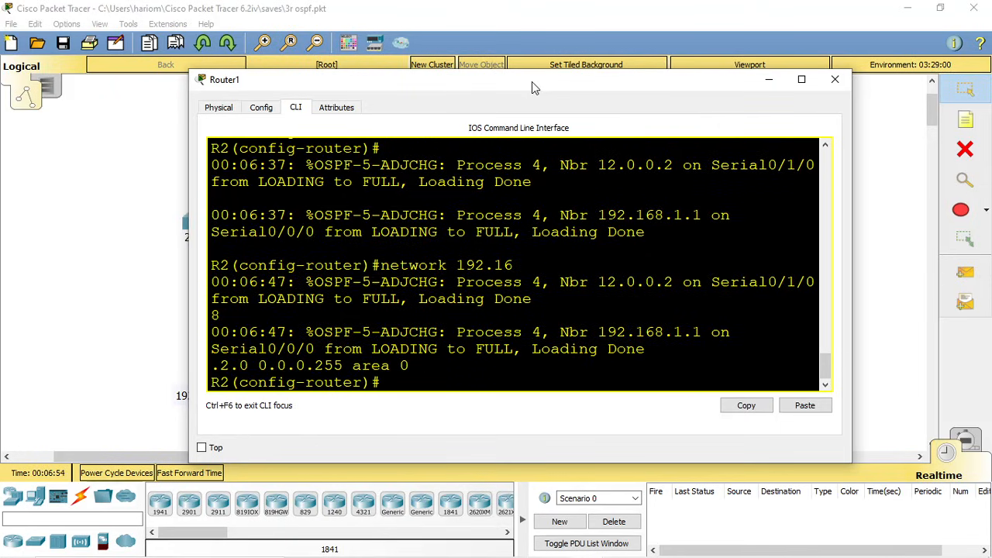
{"action": "type", "text": "network 192.168.2.0 0.0.0.255 area 0"}
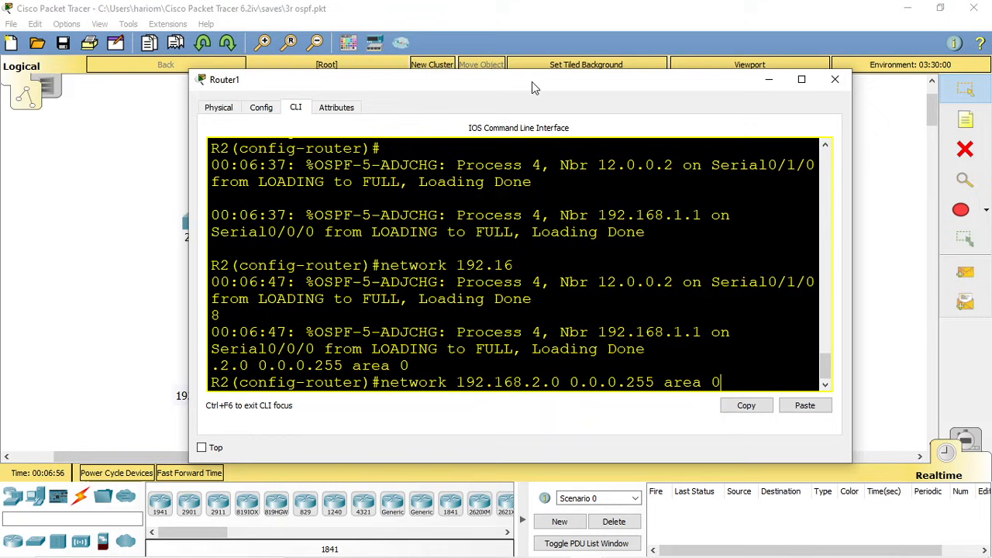
{"action": "key", "text": "Return"}
{"action": "type", "text": "wr"}
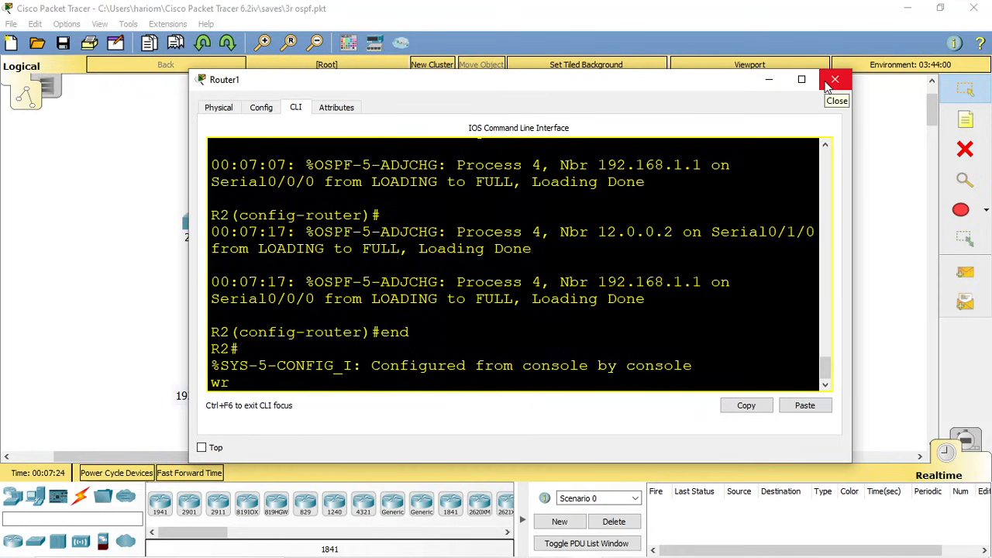
{"action": "left_click", "coordinate": [834, 81]}
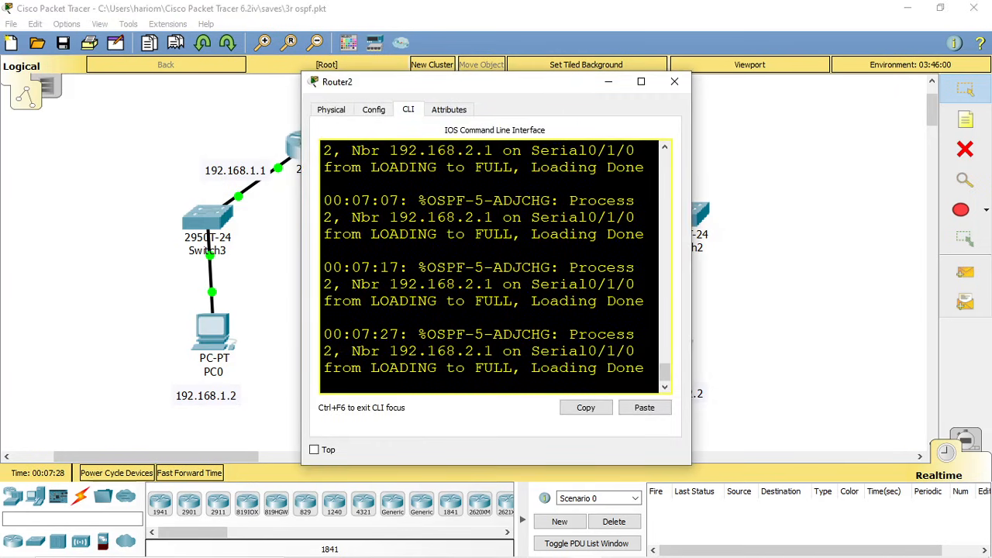
Enter Router2's config mode and advertise 11.0.0.0 0.255.255.255 in OSPF area 0
{"action": "left_click_drag", "start_coordinate": [688, 271], "coordinate": [897, 271]}
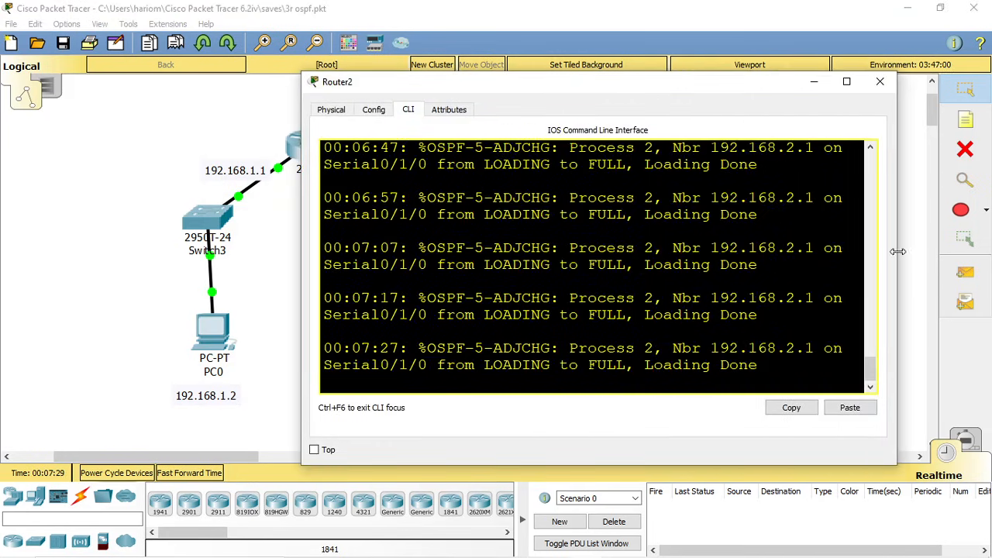
{"action": "type", "text": "conf t"}
{"action": "type", "text": "router ospf 3"}
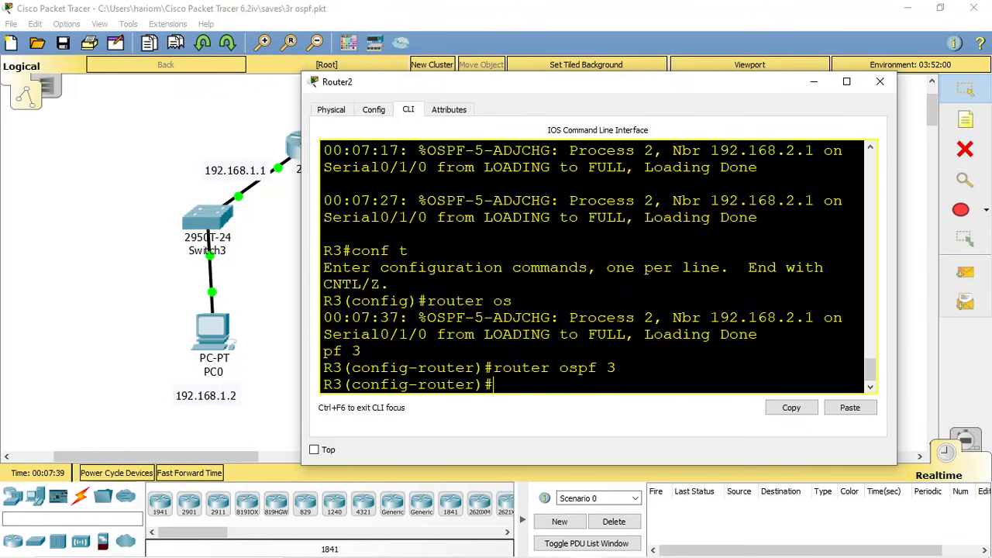
{"action": "type", "text": "network"}
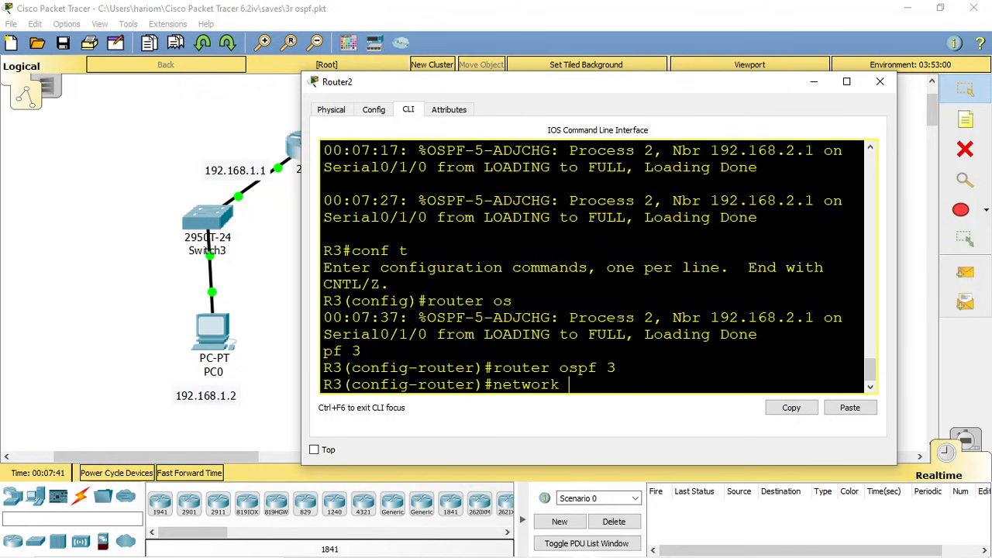
{"action": "type", "text": "11."}
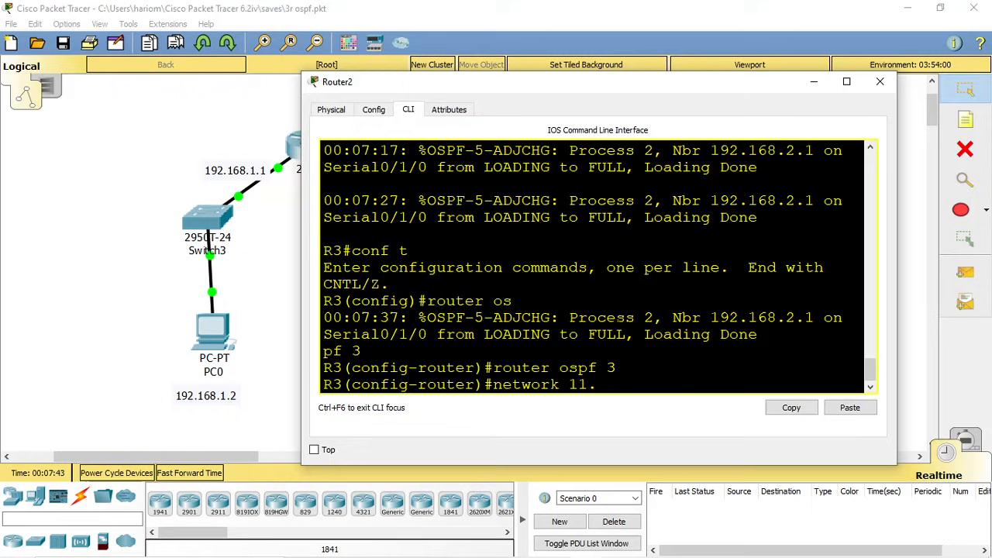
{"action": "type", "text": ".0.0.0 0.2"}
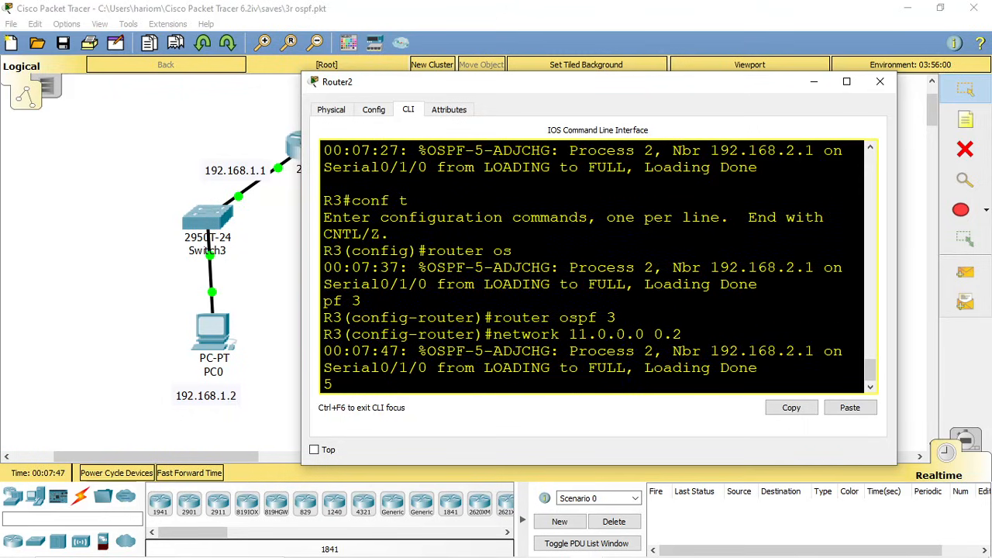
{"action": "type", "text": "5.255.255 area 0"}
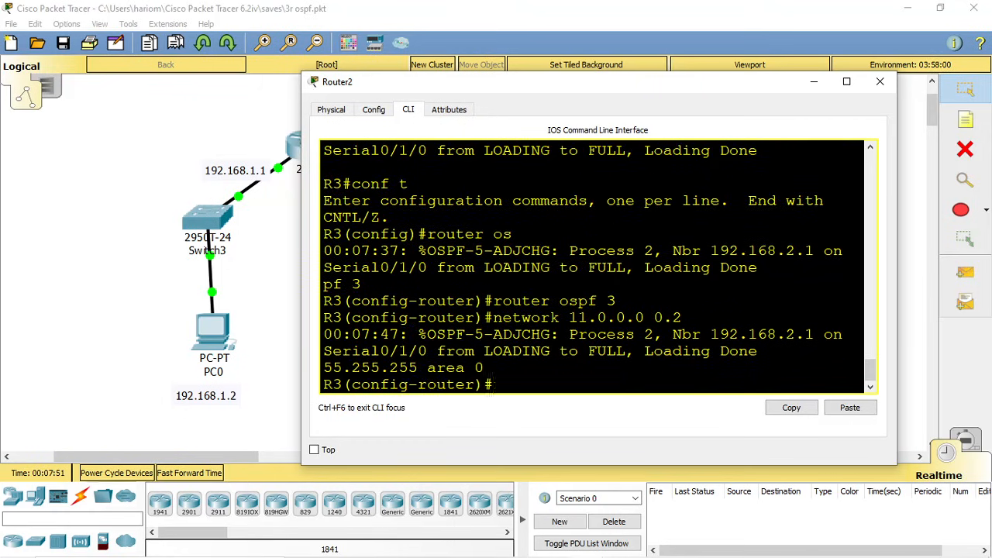
Advertise 12.0.0.0 0.255.255.255 in area 0 on Router2 and save its configuration
{"action": "type", "text": "network 11.0.0.0 0.255.255.255 area 0"}
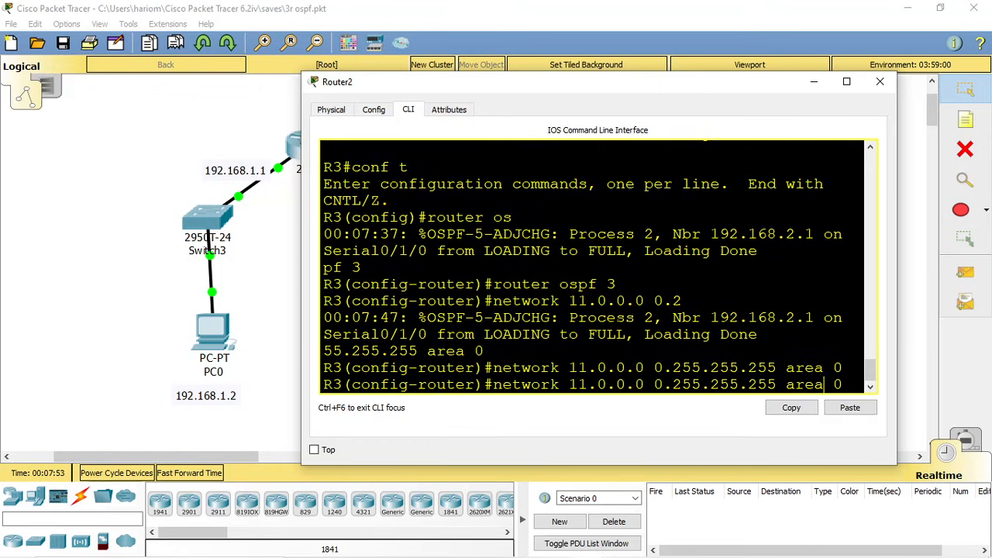
{"action": "type", "text": "2"}
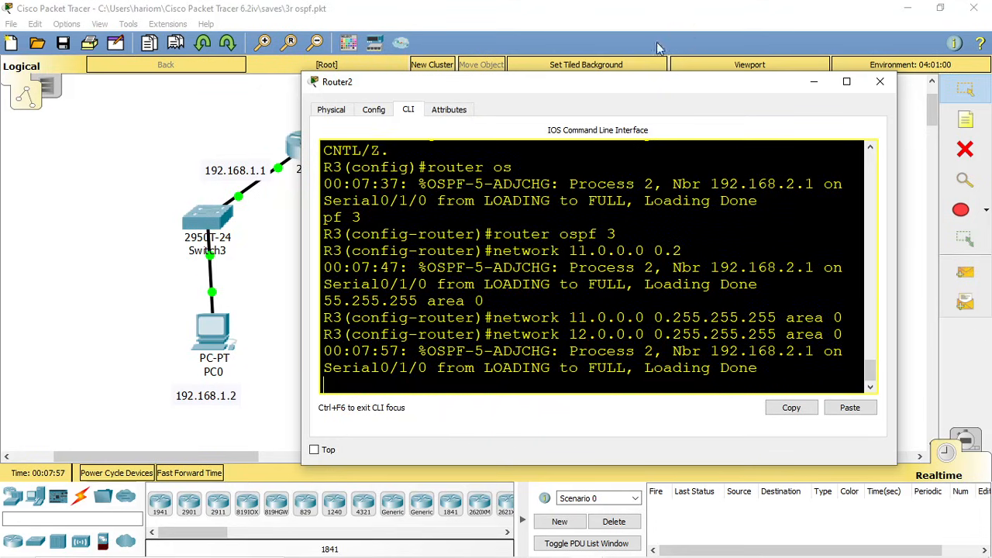
{"action": "left_click_drag", "start_coordinate": [598, 80], "coordinate": [581, 152]}
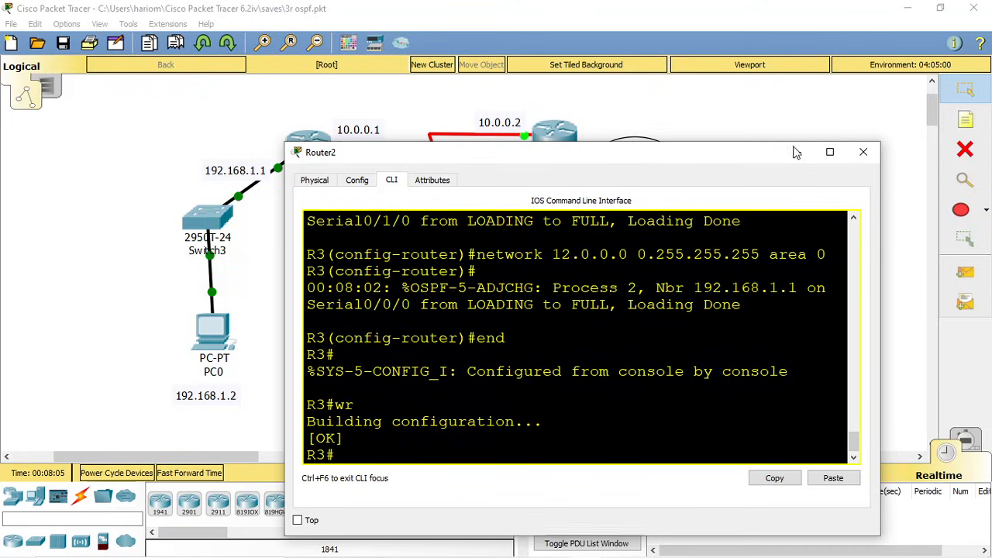
{"action": "left_click", "coordinate": [863, 152]}
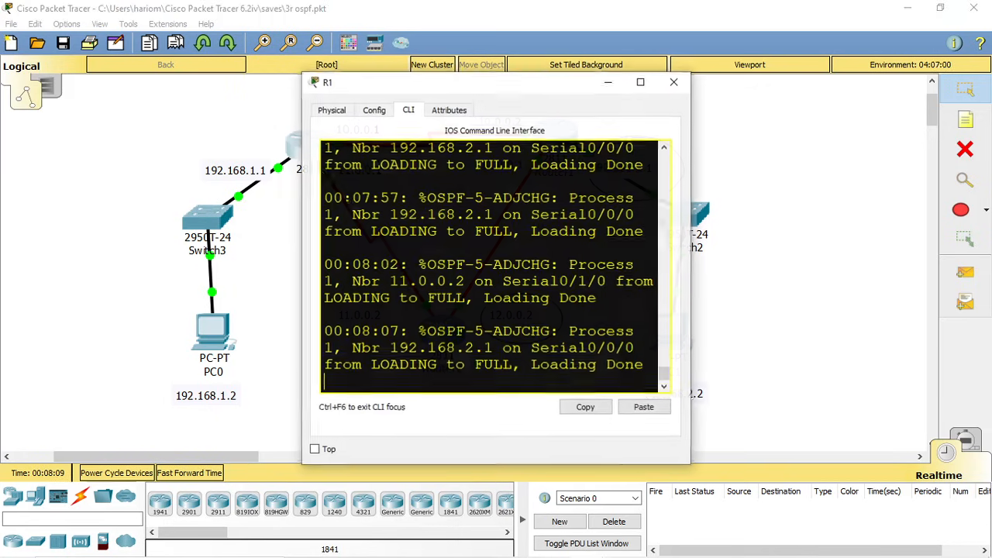
Run sh ip route on R1 to confirm OSPF routes to 12.0.0.0/8 and 192.168.2.0/24, then close R1
{"action": "type", "text": "sh"}
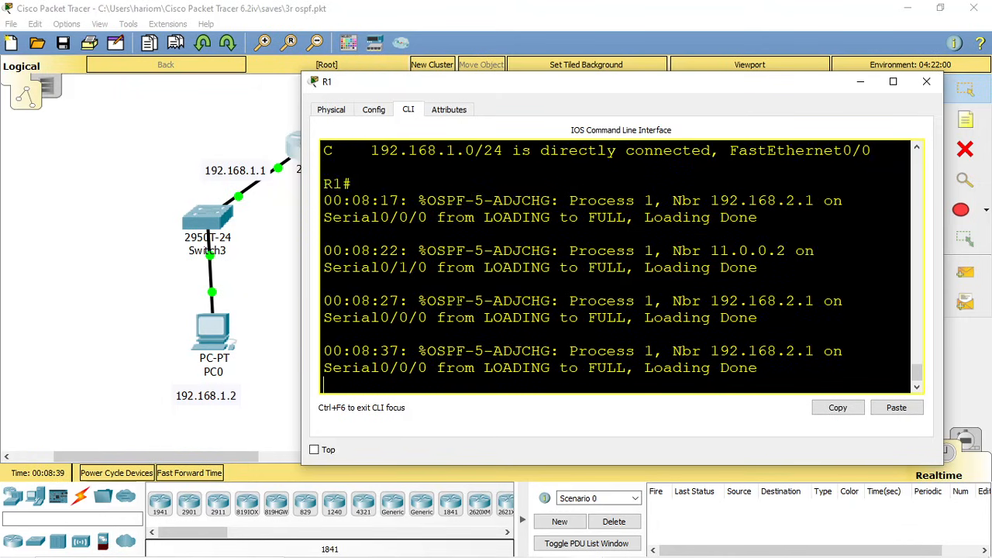
{"action": "type", "text": "sh ip route"}
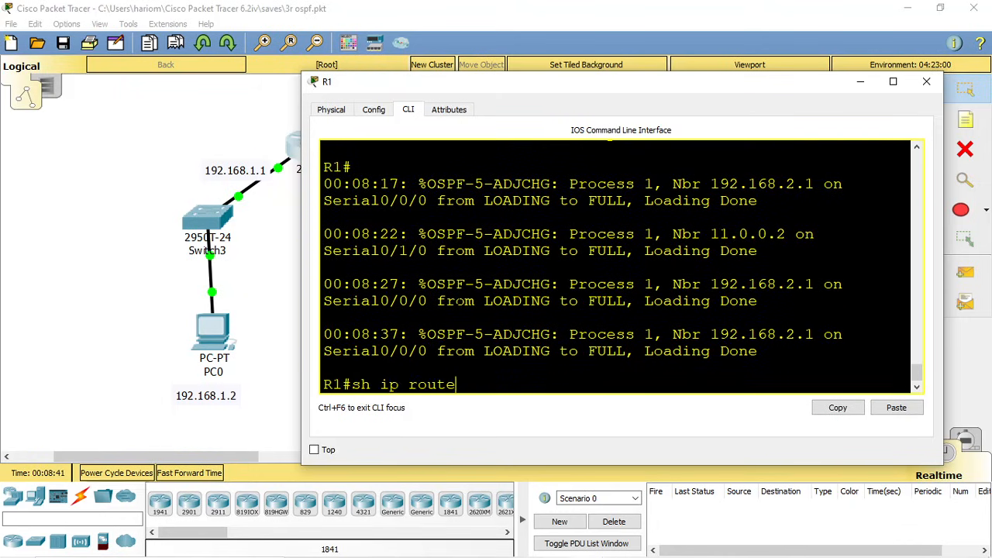
{"action": "key", "text": "Return"}
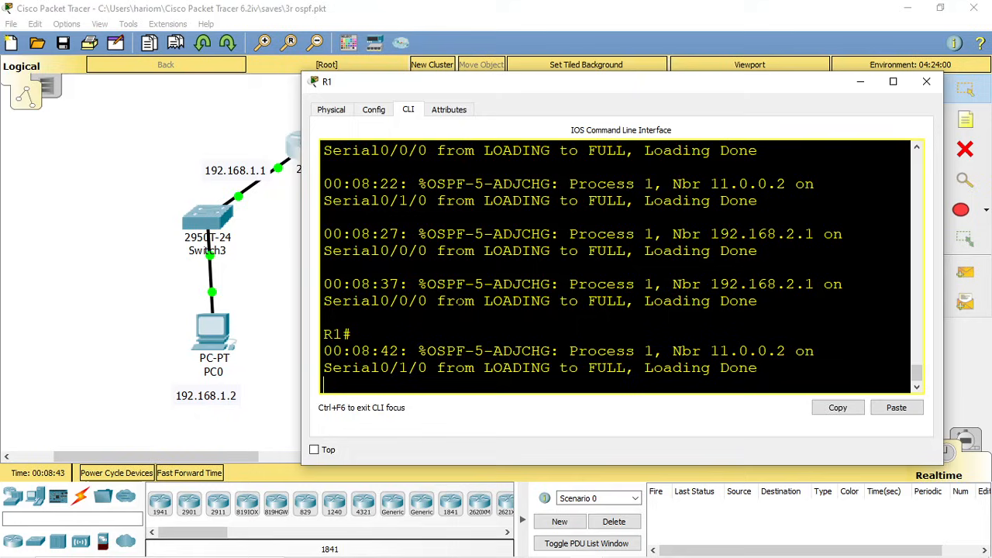
{"action": "type", "text": "sh i"}
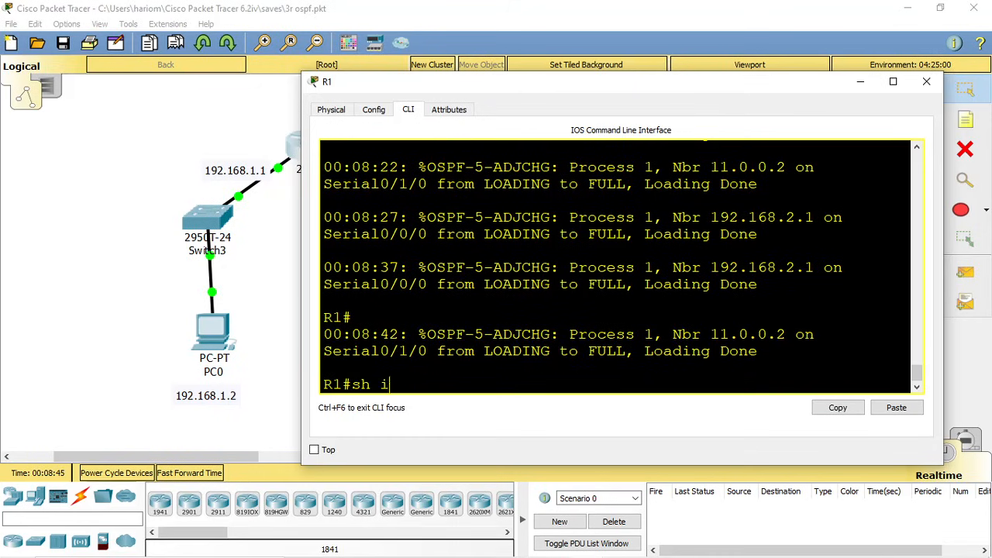
{"action": "key", "text": "Return"}
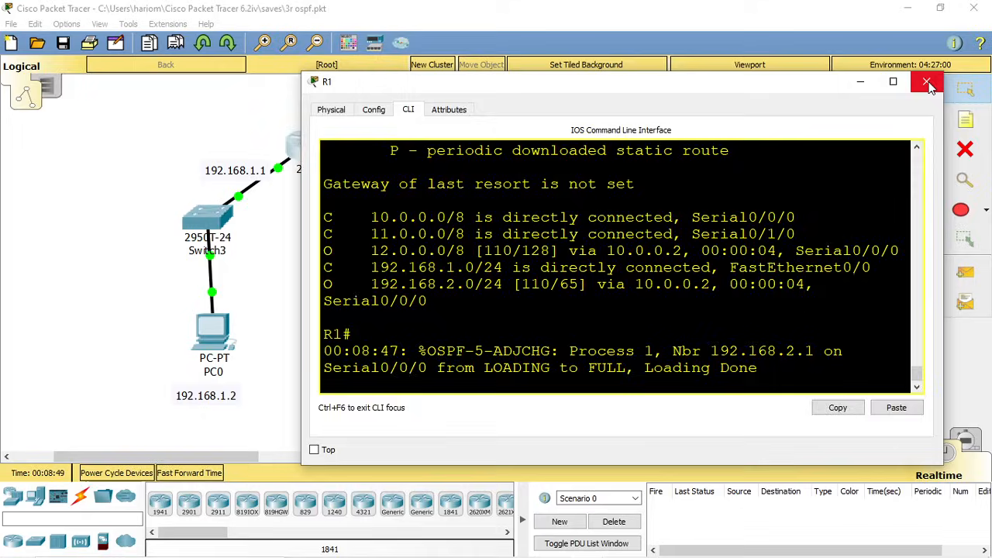
{"action": "left_click", "coordinate": [930, 83]}
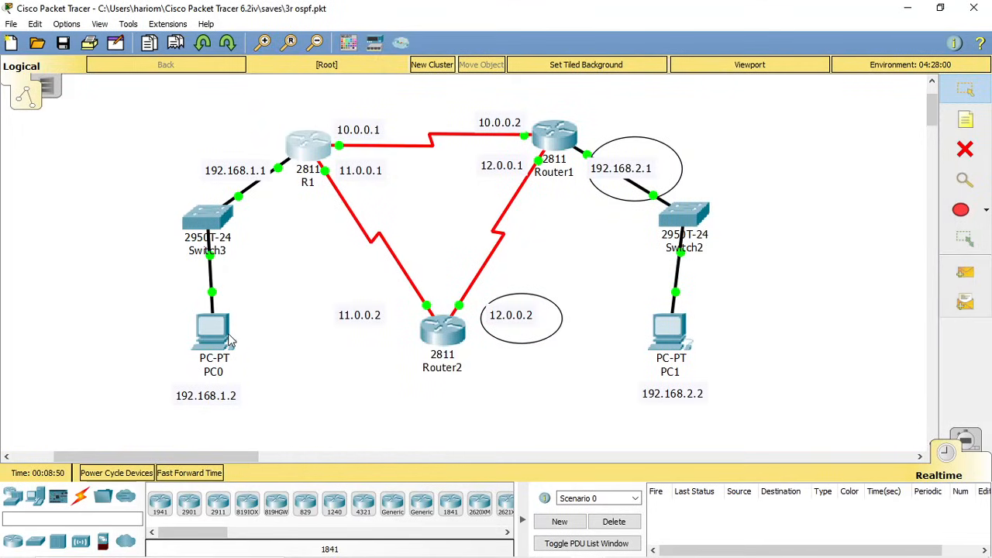
{"action": "mouse_move", "coordinate": [409, 260]}
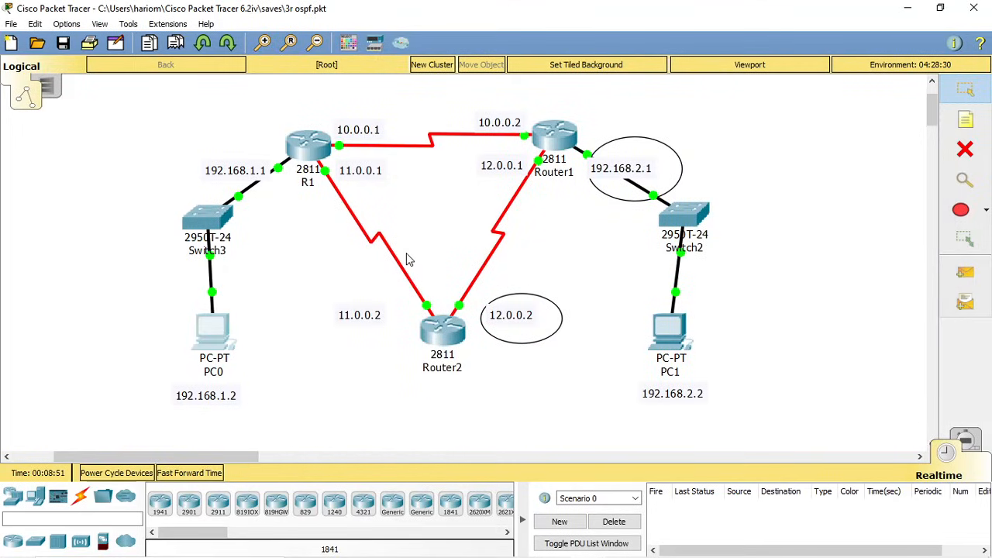
From PC0's command prompt, ping 192.168.2.2 until four replies with 0% loss, then close PC0
{"action": "double_click", "coordinate": [214, 328]}
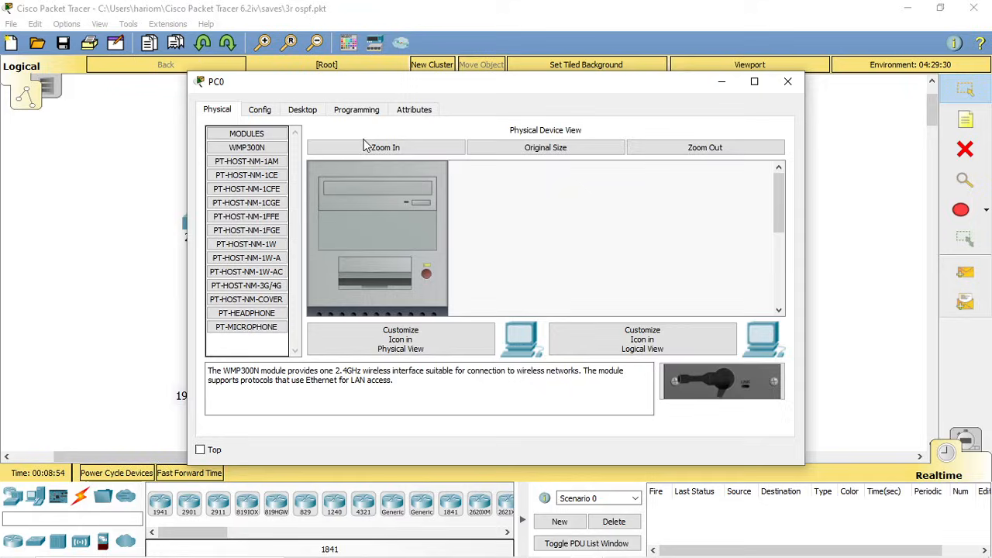
{"action": "left_click", "coordinate": [260, 108]}
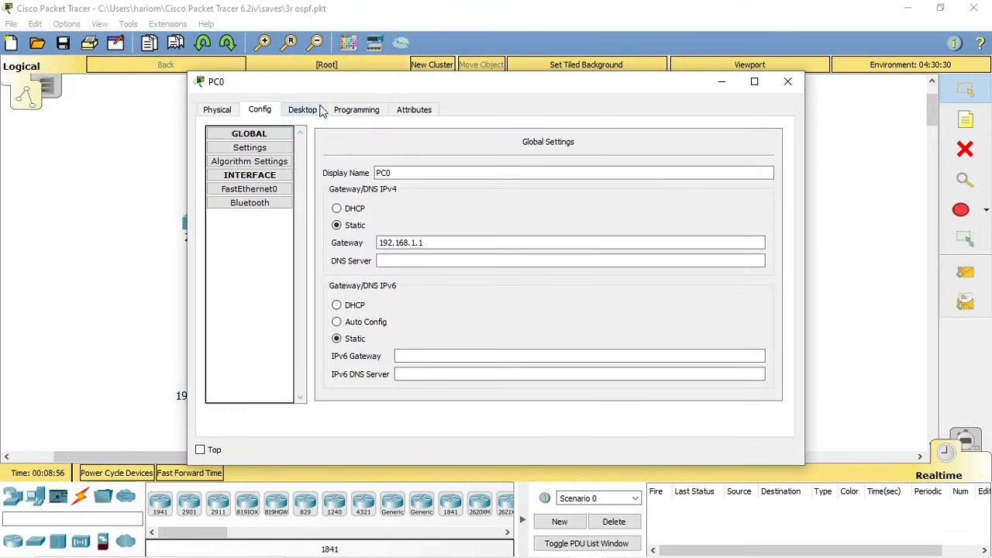
{"action": "left_click", "coordinate": [303, 108]}
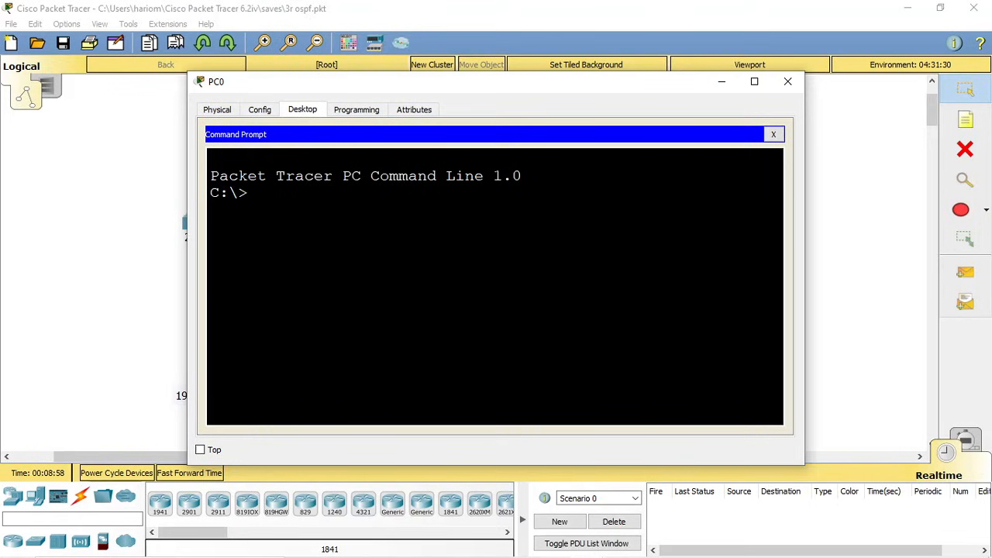
{"action": "type", "text": "ping"}
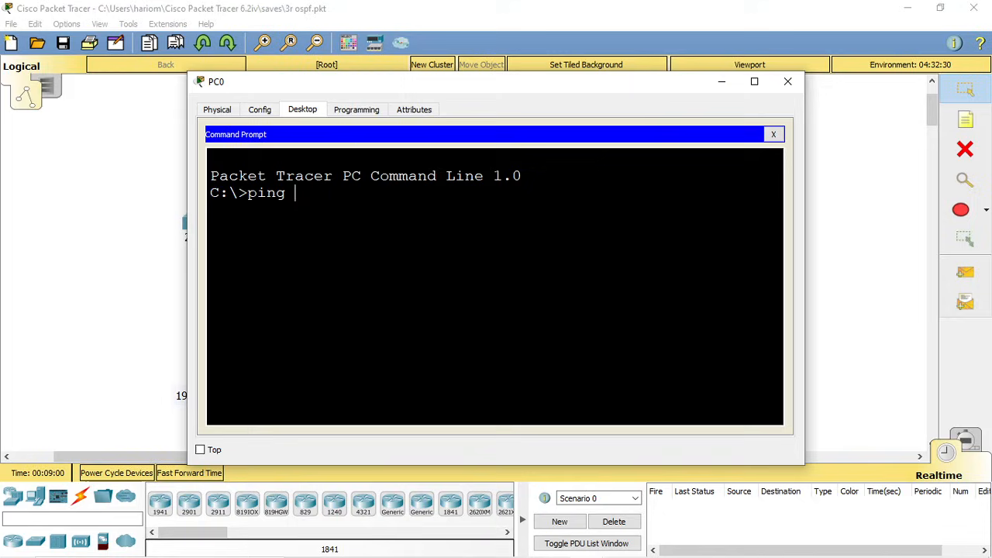
{"action": "type", "text": "192.16"}
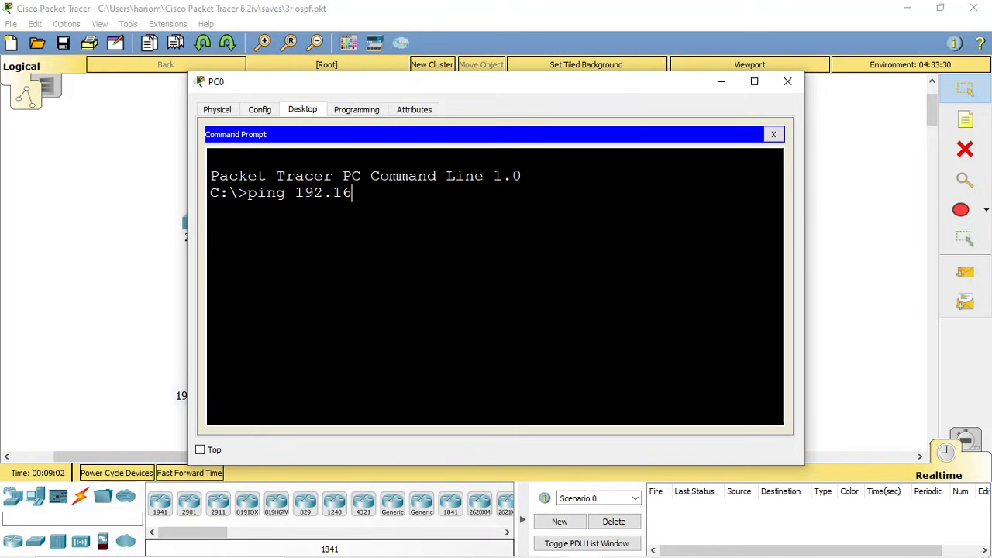
{"action": "type", "text": "8.2.2"}
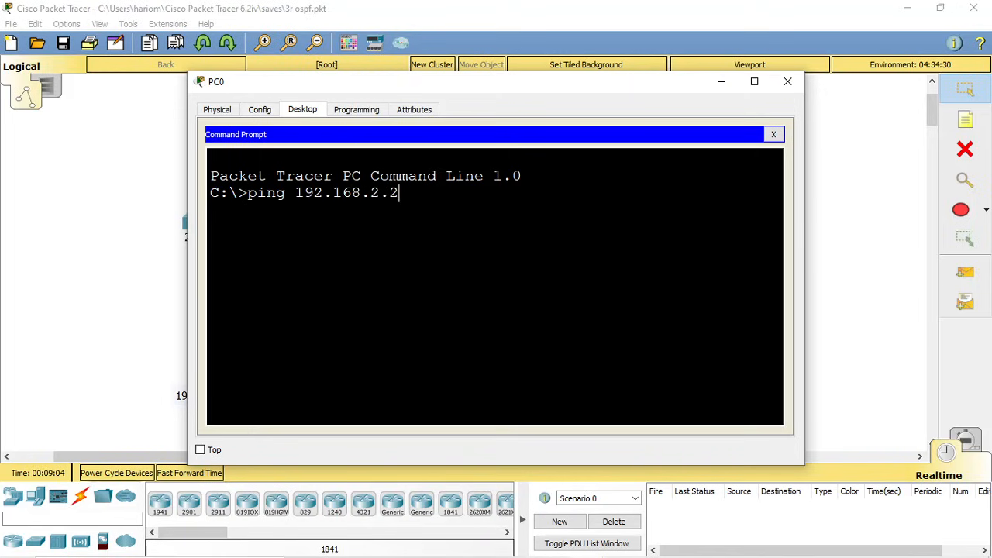
{"action": "key", "text": "Return"}
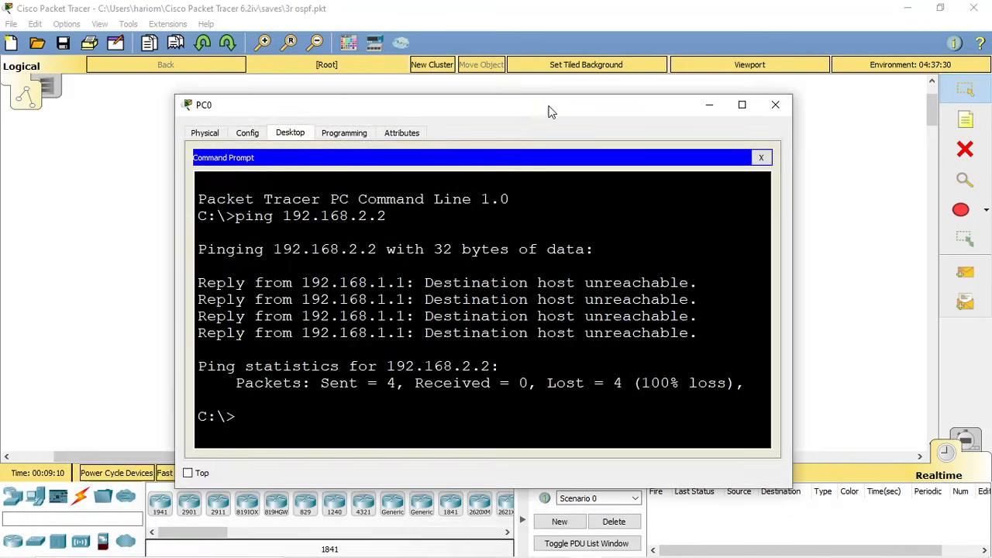
{"action": "type", "text": "ping 192.168.2.2"}
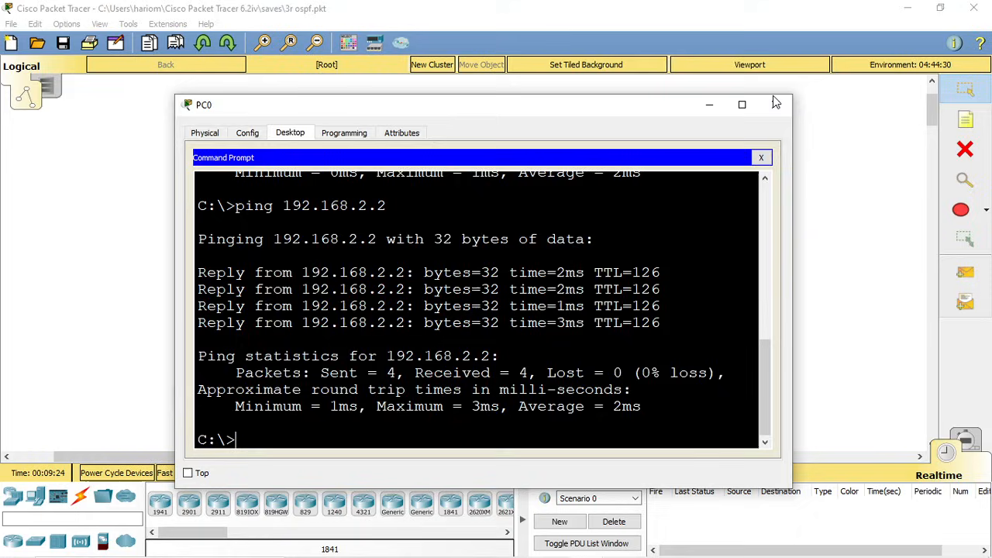
{"action": "left_click", "coordinate": [760, 158]}
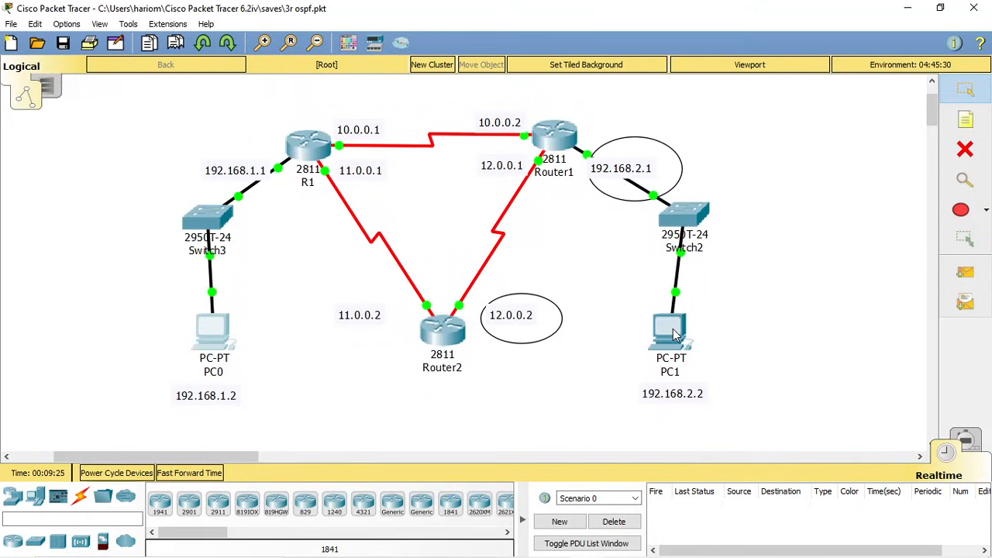
From PC1's command prompt, ping 192.168.1.1 and PC0 at 192.168.1.2 successfully, then close PC1
{"action": "double_click", "coordinate": [669, 328]}
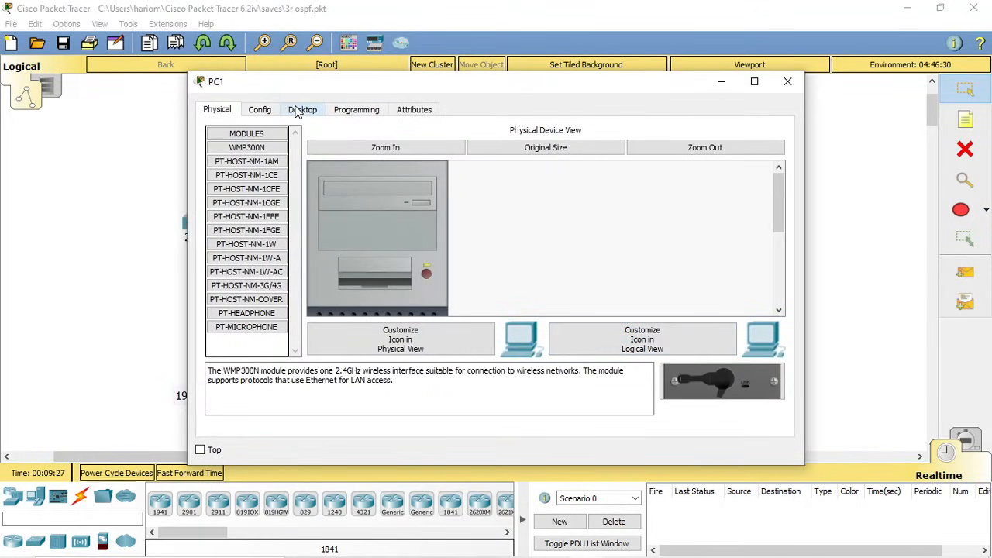
{"action": "left_click", "coordinate": [302, 109]}
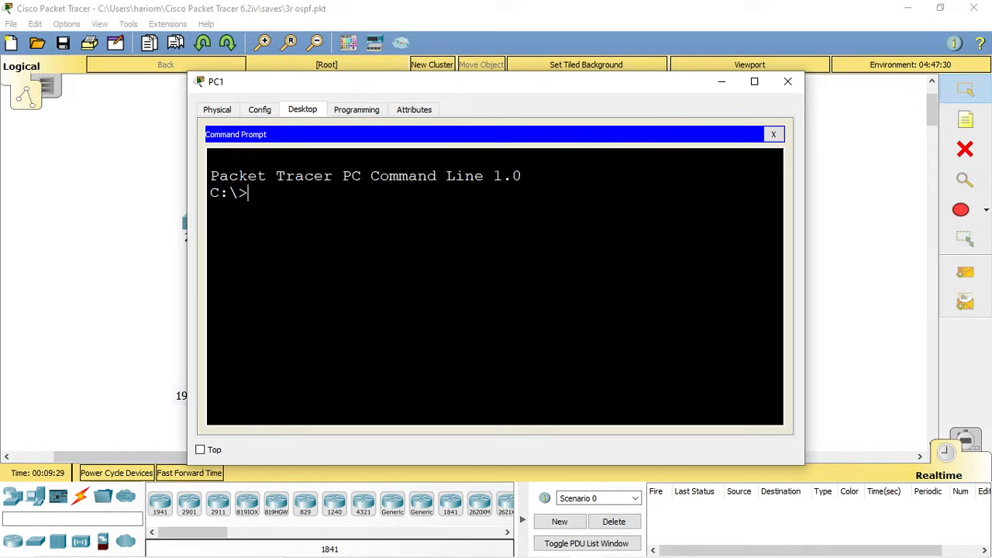
{"action": "type", "text": "ping 192"}
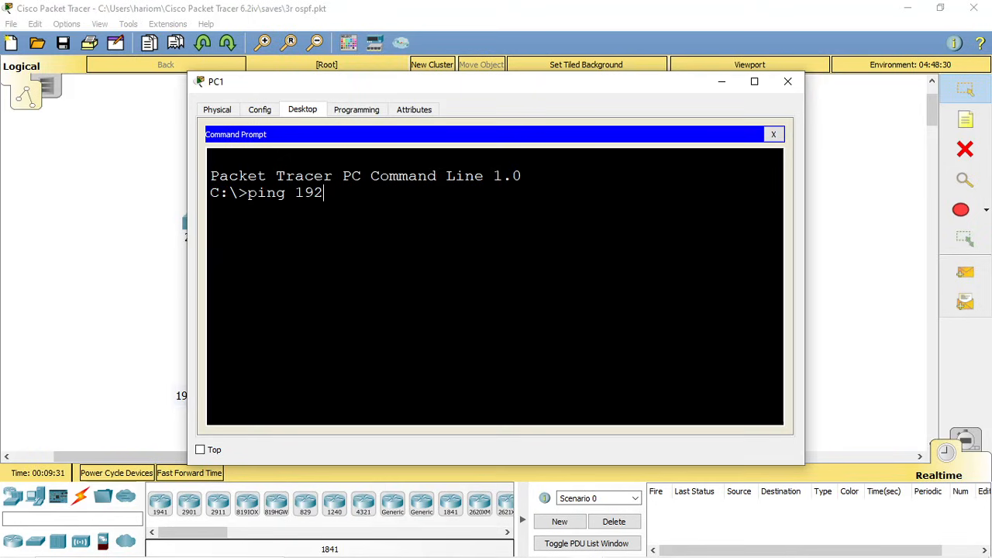
{"action": "type", "text": ".168.1."}
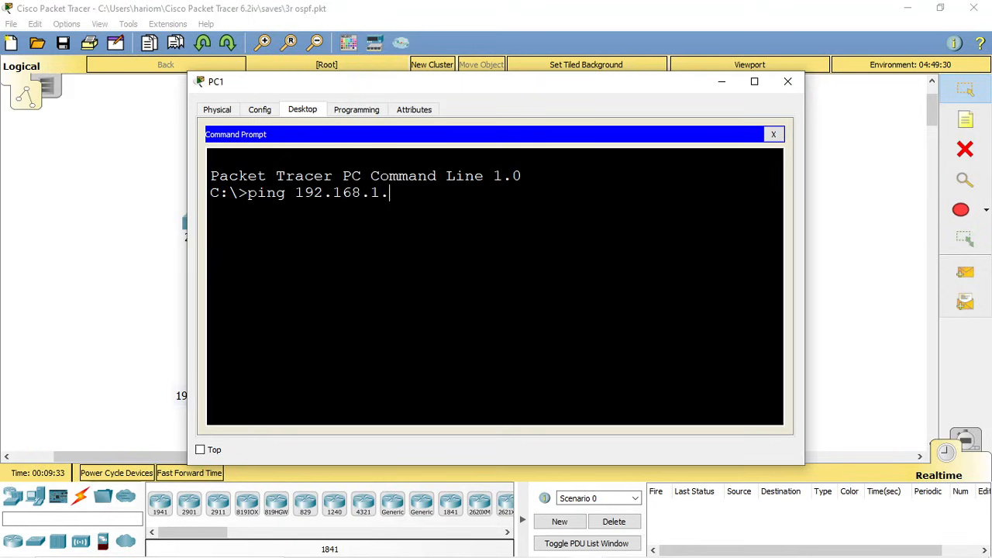
{"action": "key", "text": "Return"}
{"action": "type", "text": "ping 192.168.1.2"}
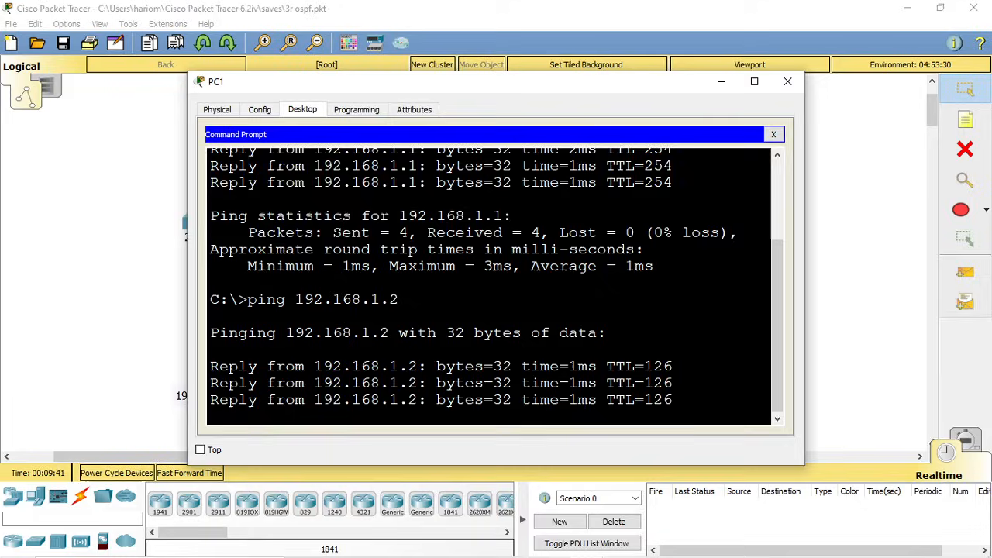
{"action": "left_click", "coordinate": [787, 80]}
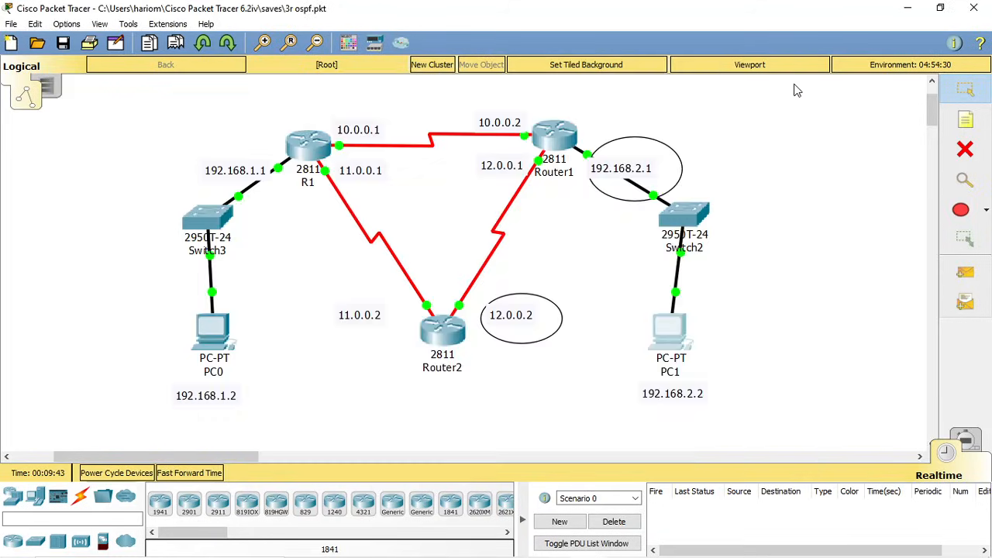
{"action": "mouse_move", "coordinate": [245, 154]}
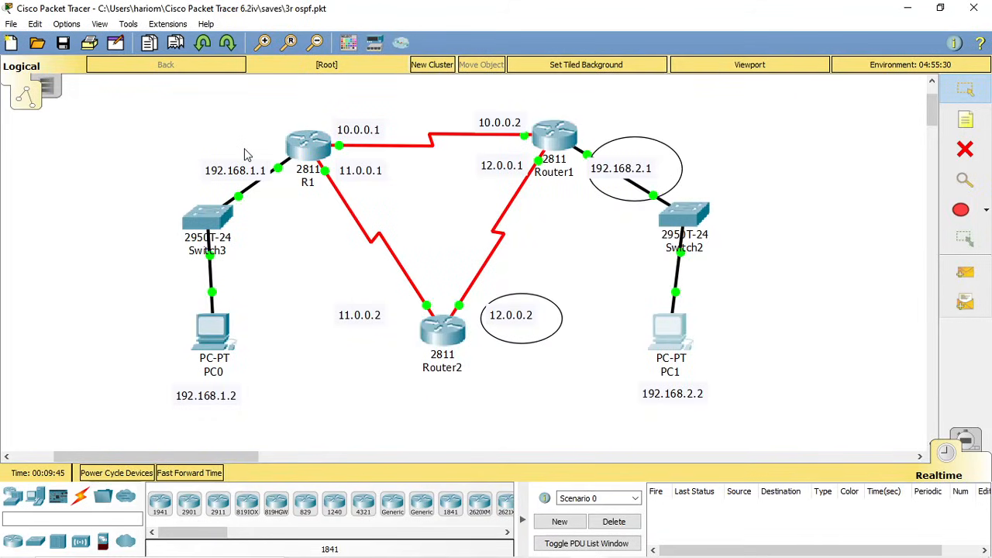